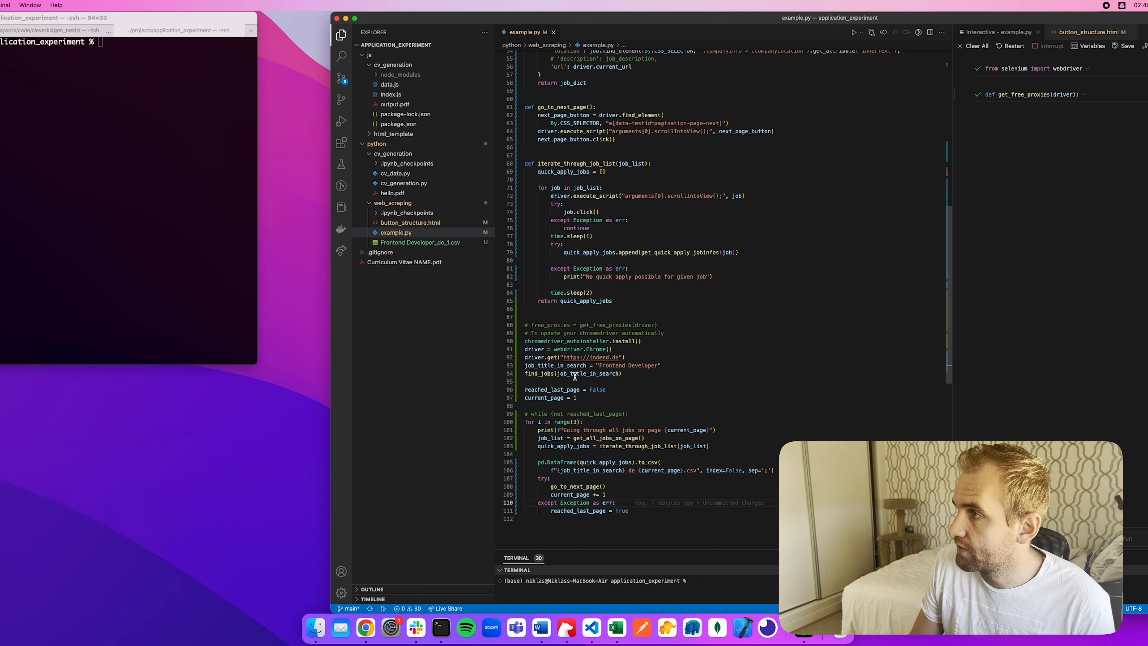
mouse_move(728, 304)
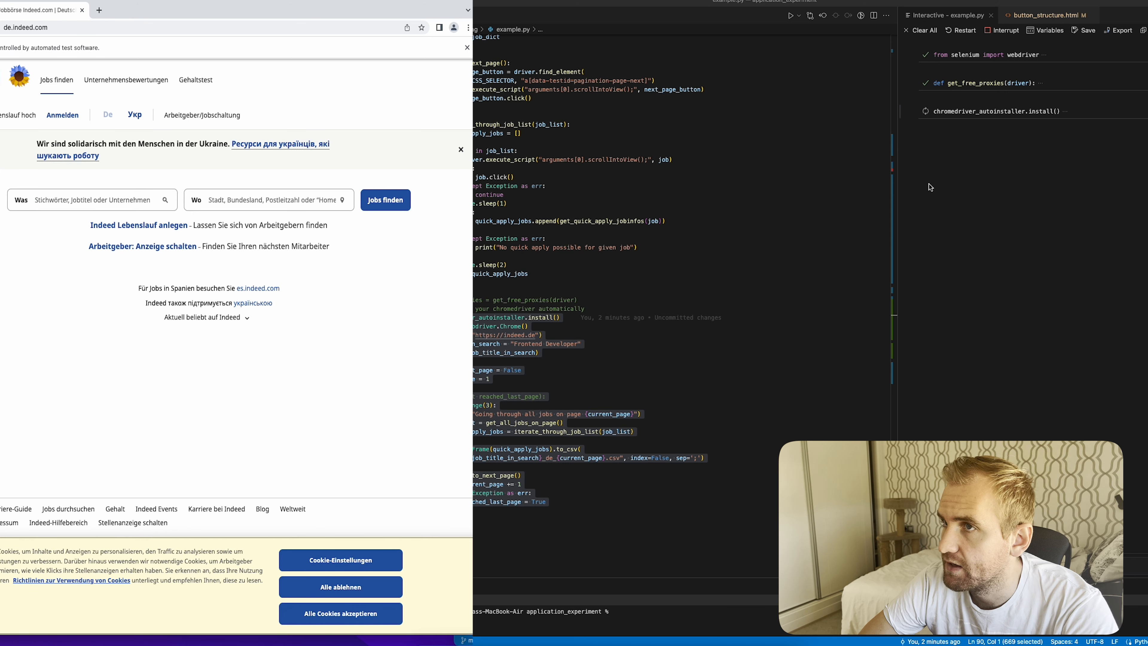
- Search Indeed.de for 'Frontend Developer' jobs via the script-driven search field
type("Frontend Developer")
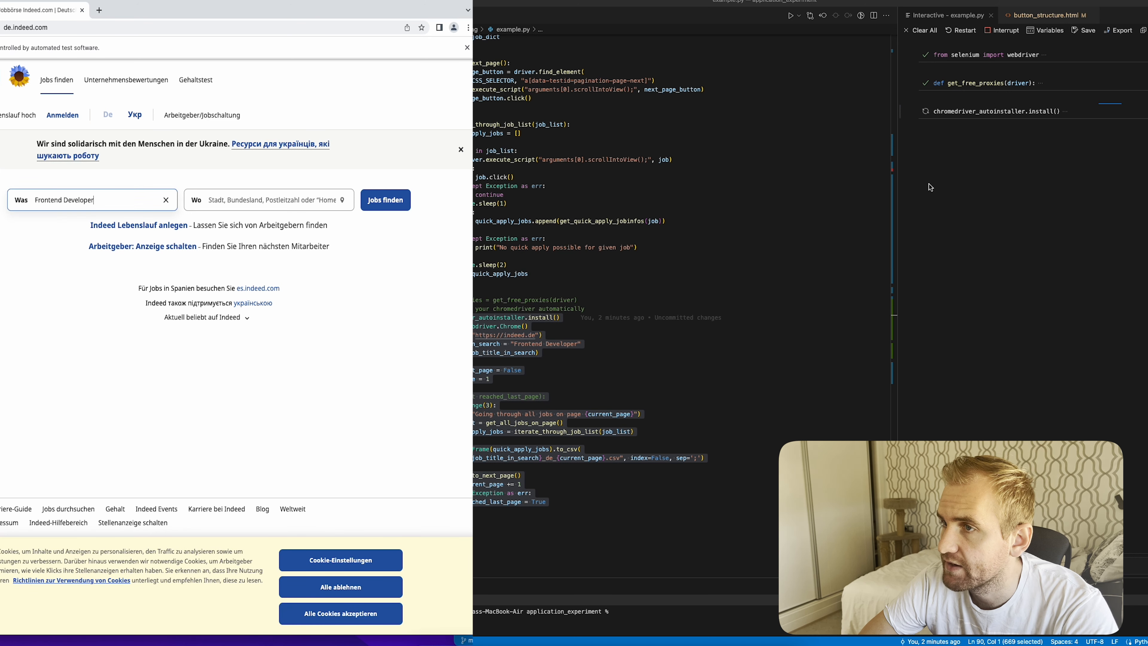
left_click(91, 200)
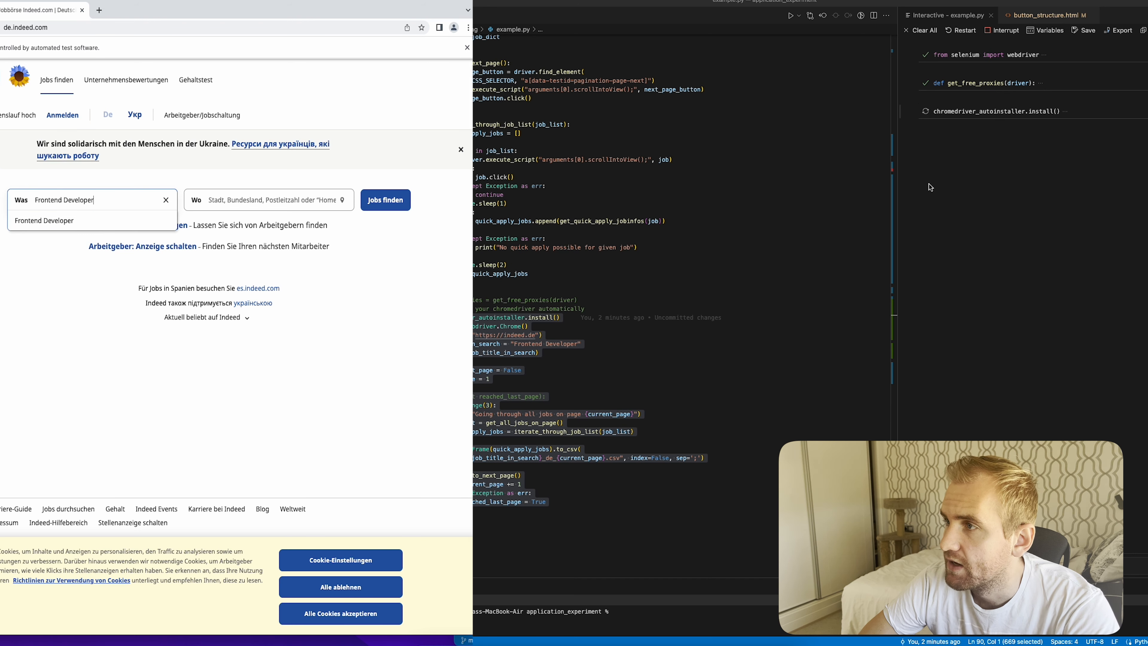
left_click(386, 199)
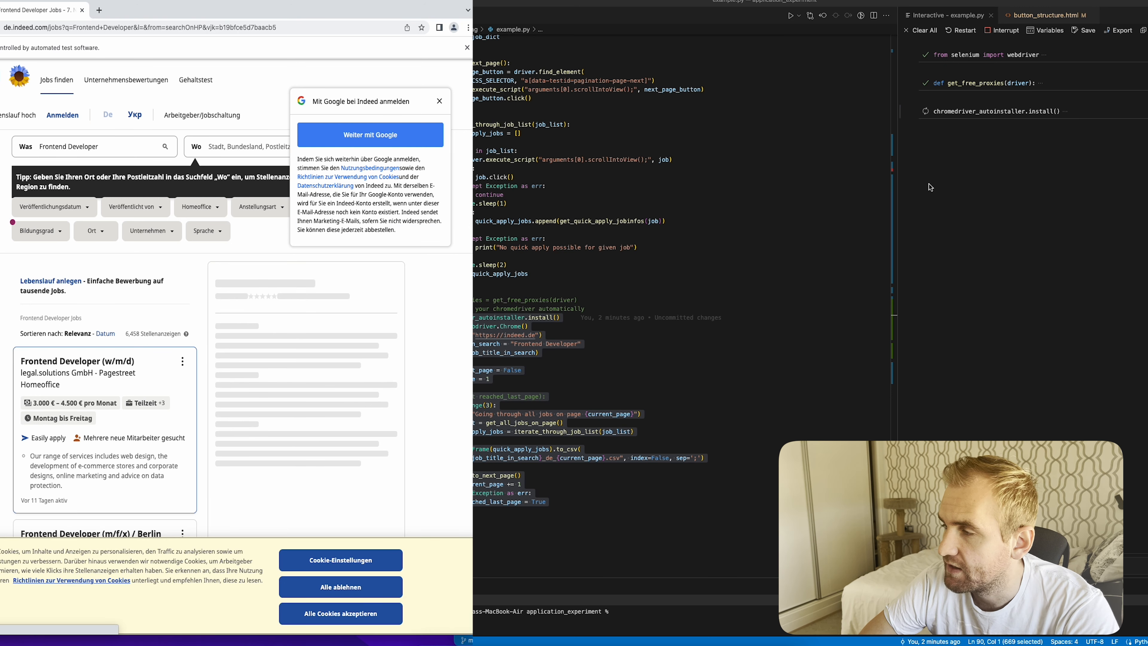
- Step through the legal.solutions, next, Tabel GmbH and DeepSign GmbH listings on page one
scroll("down", 3)
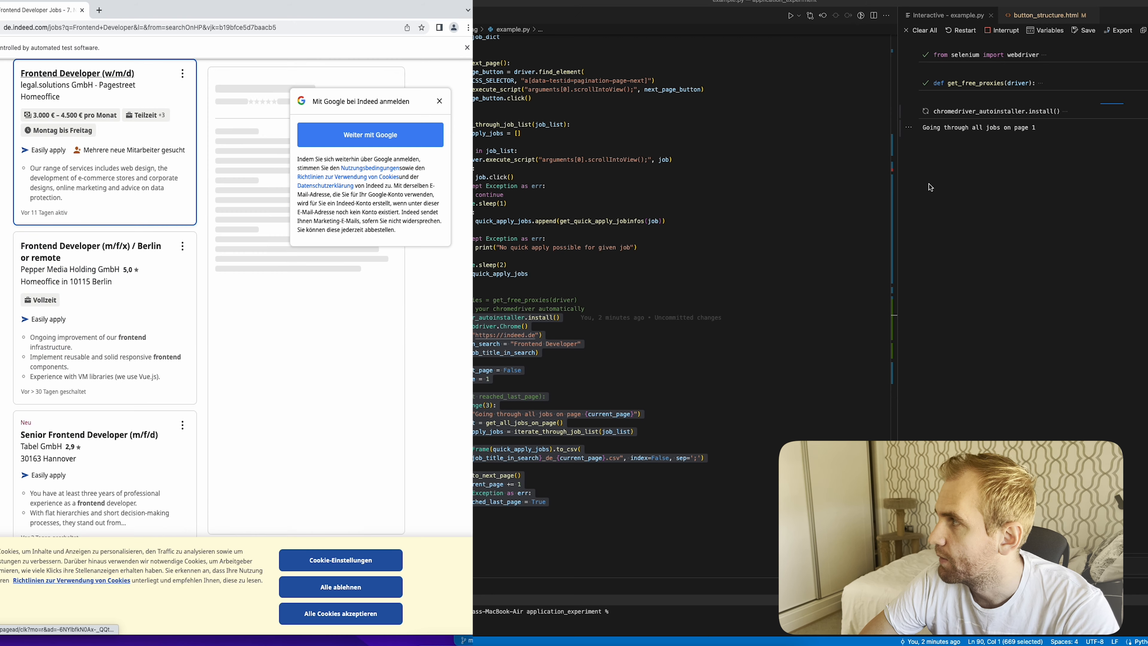
left_click(77, 73)
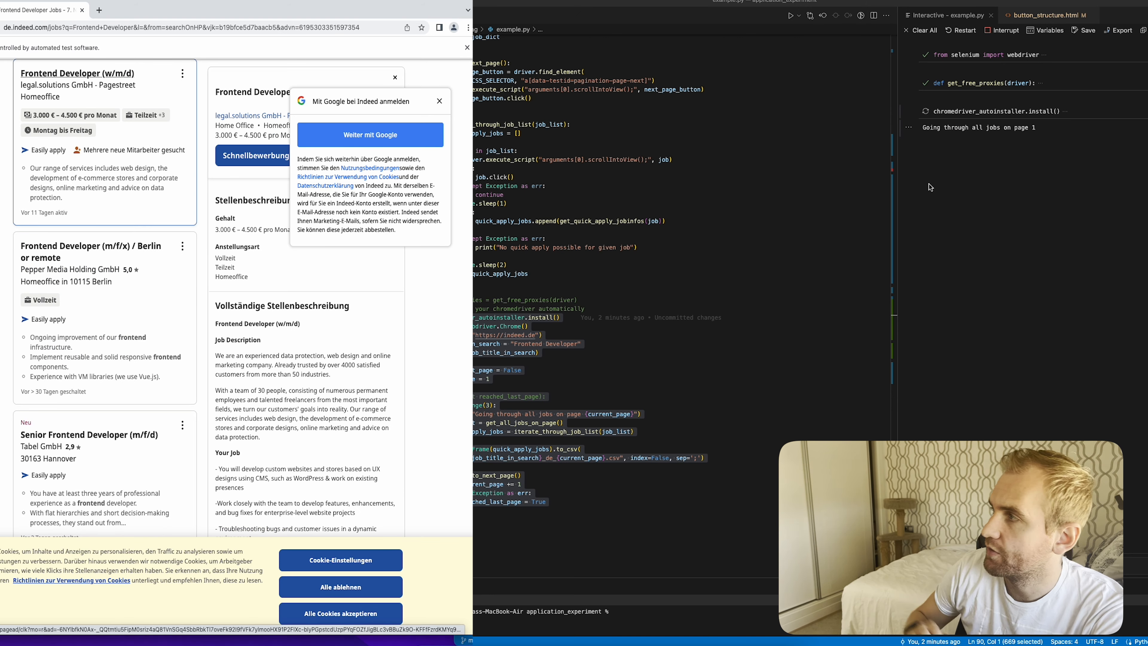
scroll("down", 3)
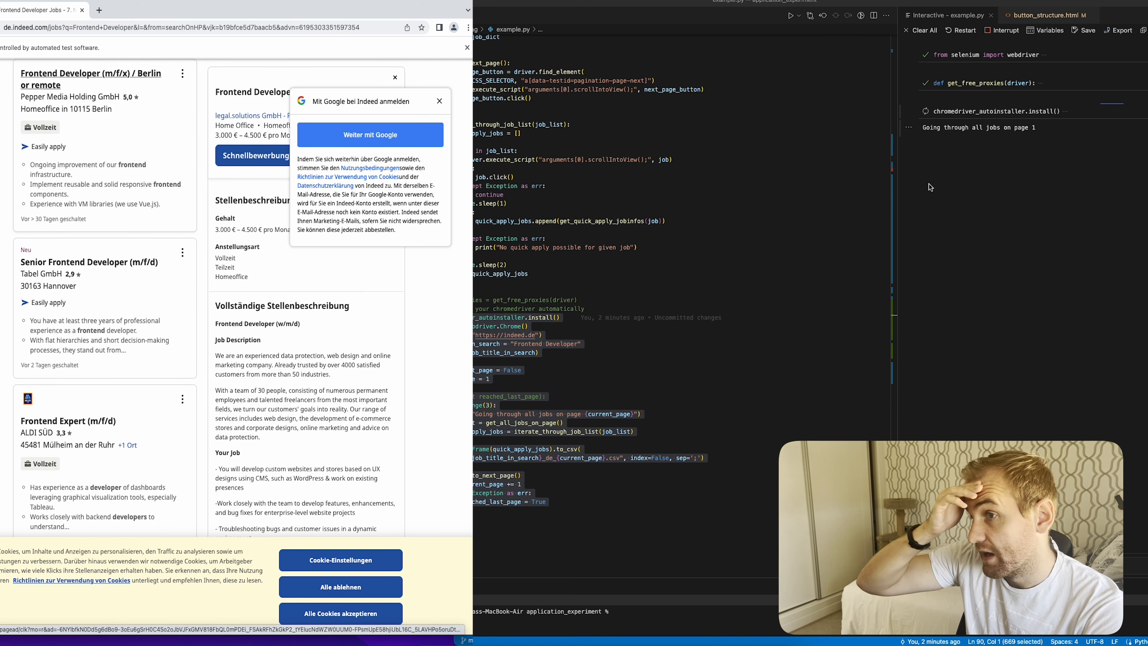
left_click(91, 79)
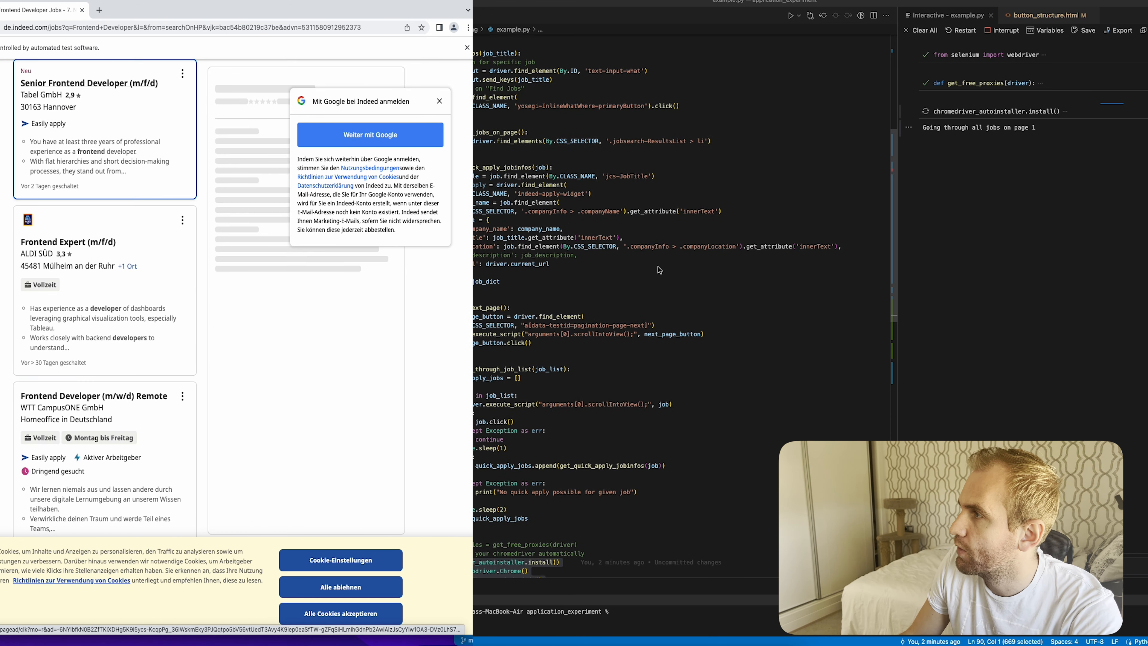
left_click(88, 83)
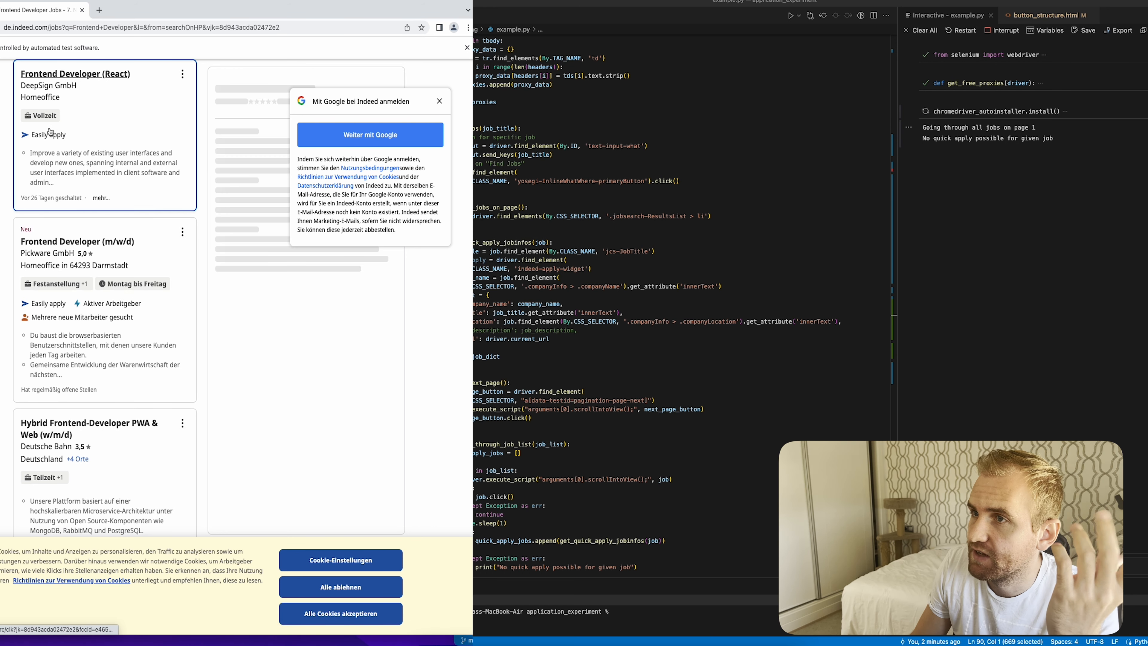
left_click(75, 73)
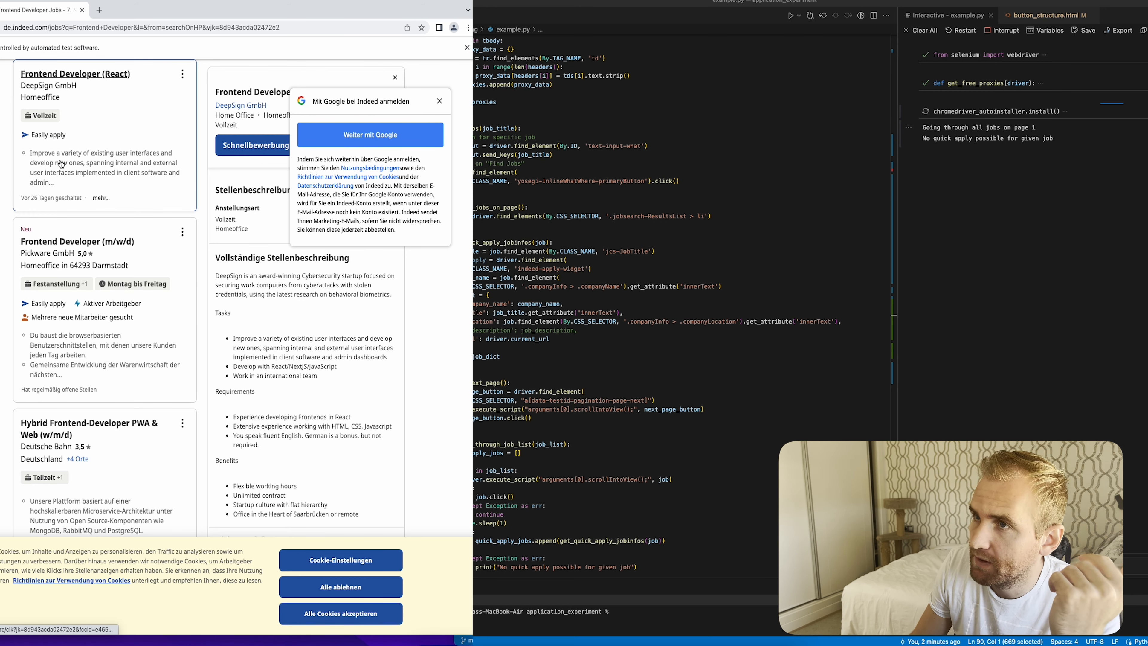
- Continue through the remaining page-one listings, including gastronovi React and Metals Hub GmbH
left_click(76, 241)
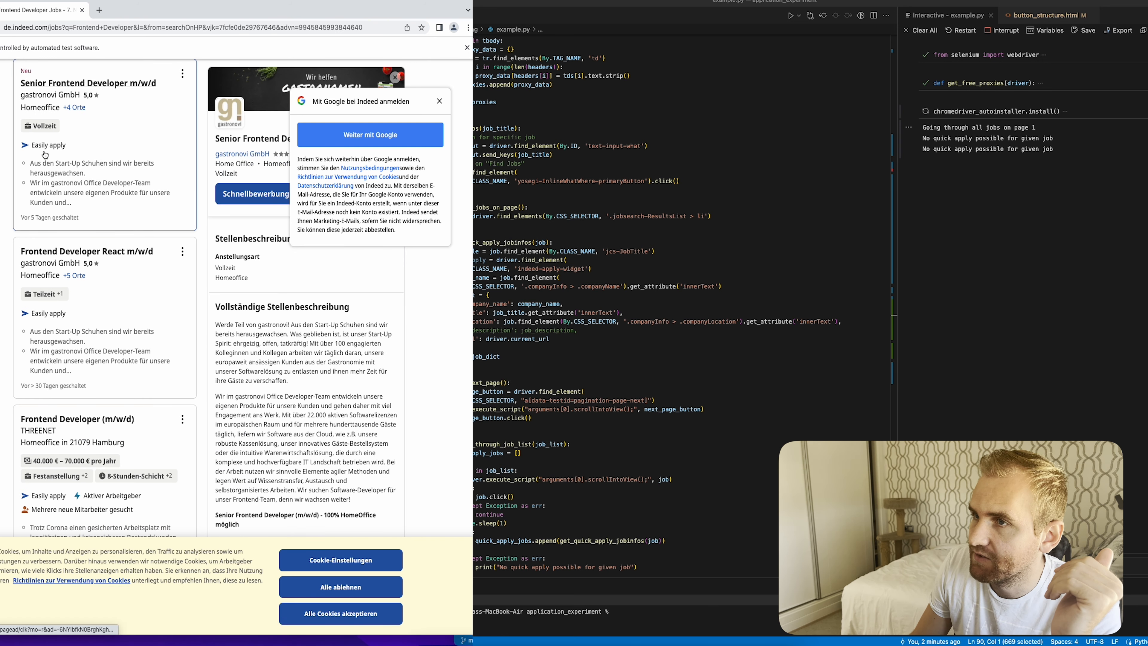
scroll("down", 3)
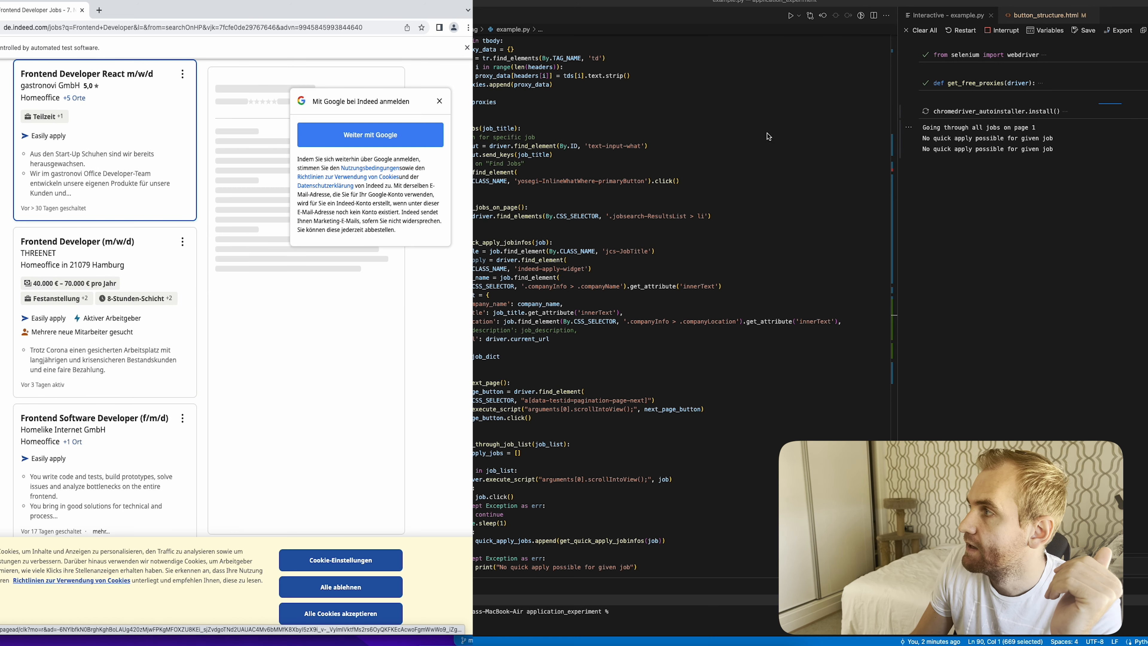
left_click(102, 140)
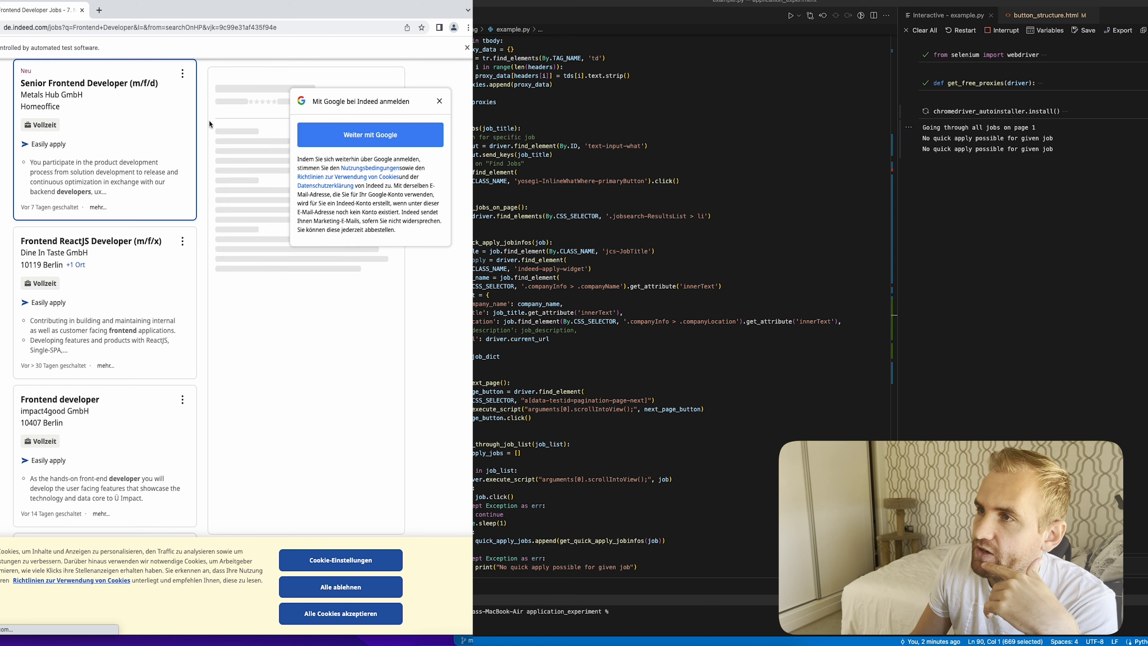
left_click(102, 83)
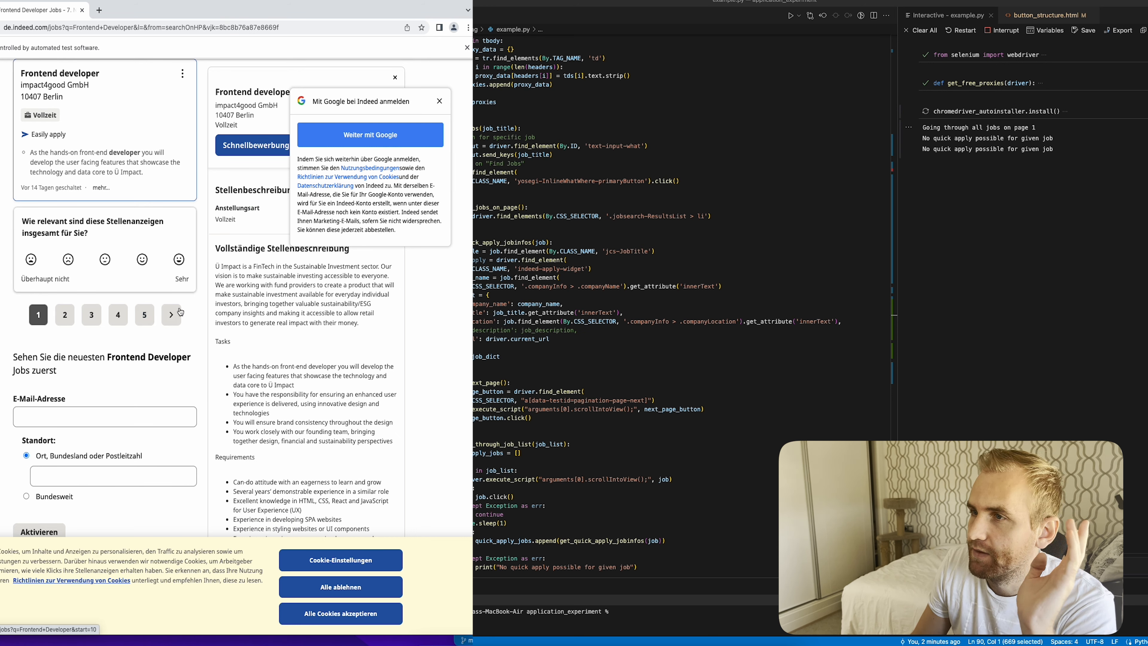
- Advance to results page two and open its first job listing
scroll("down", 3)
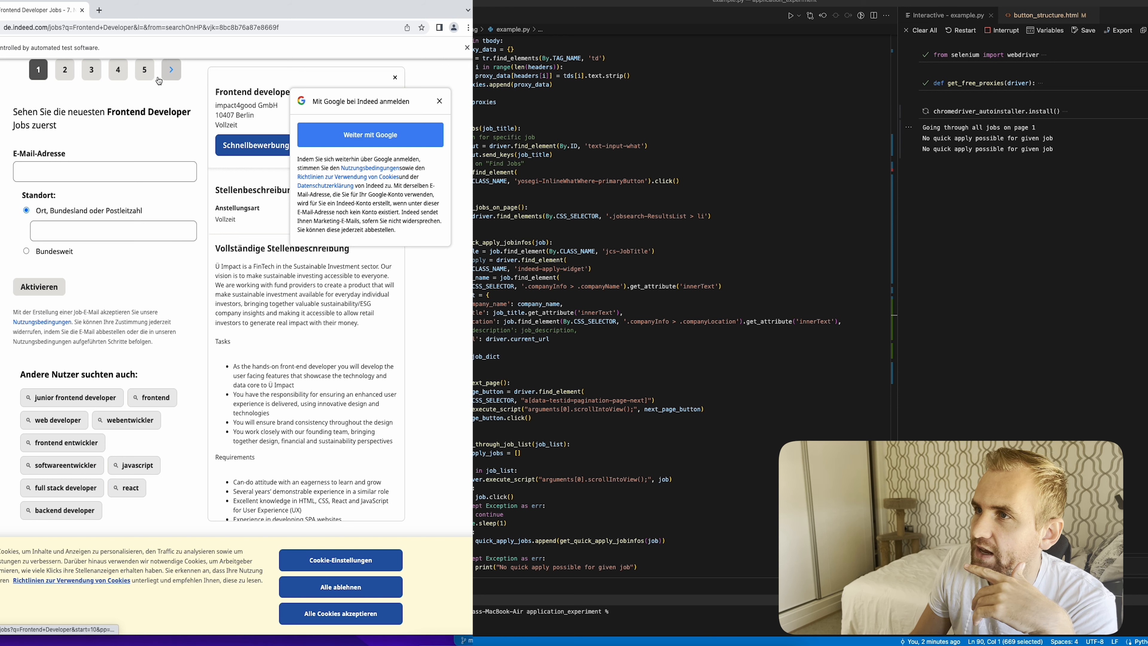
left_click(170, 69)
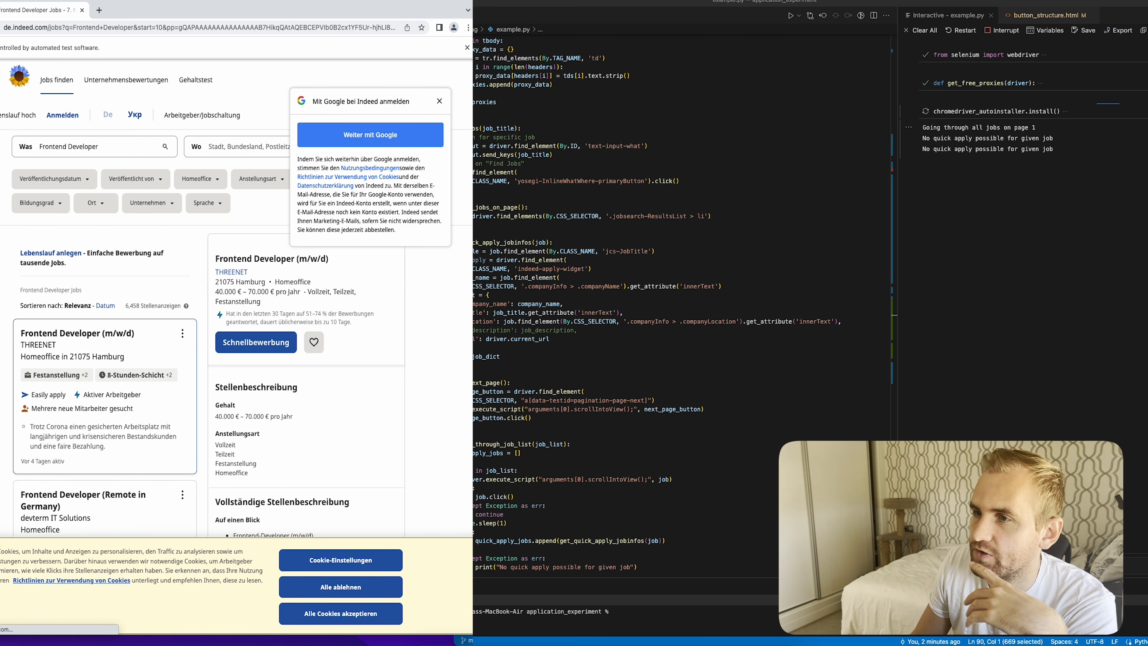
scroll("down", 3)
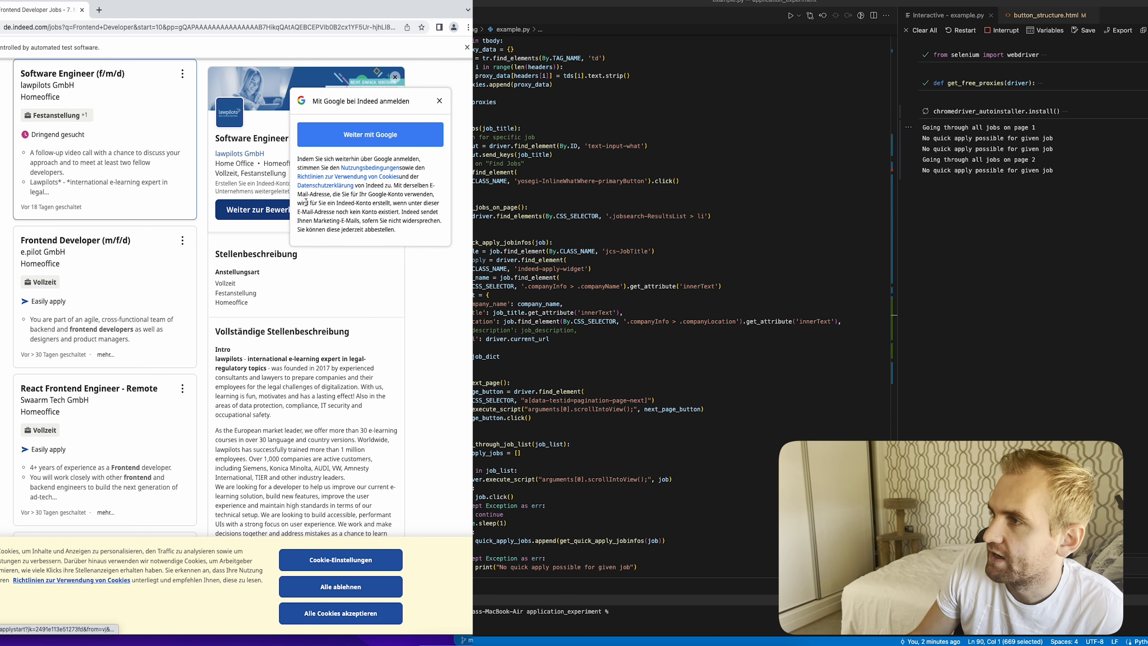
left_click(76, 239)
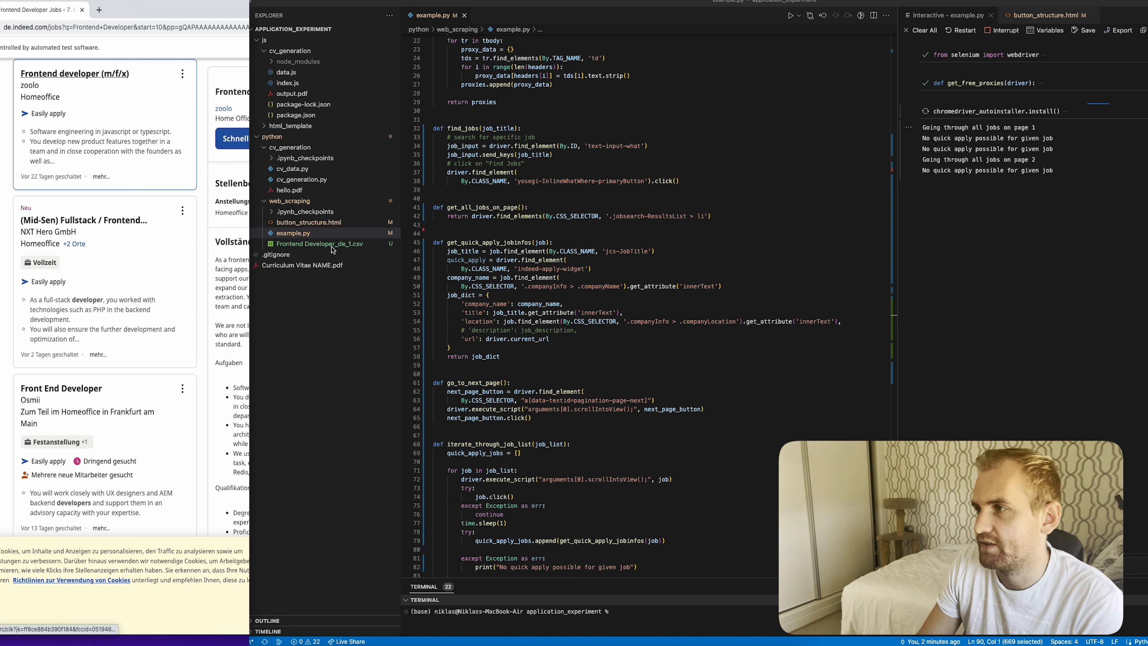
- Reveal the Frontend Developer_de_1.csv results file in Finder from the Explorer
scroll("down", 3)
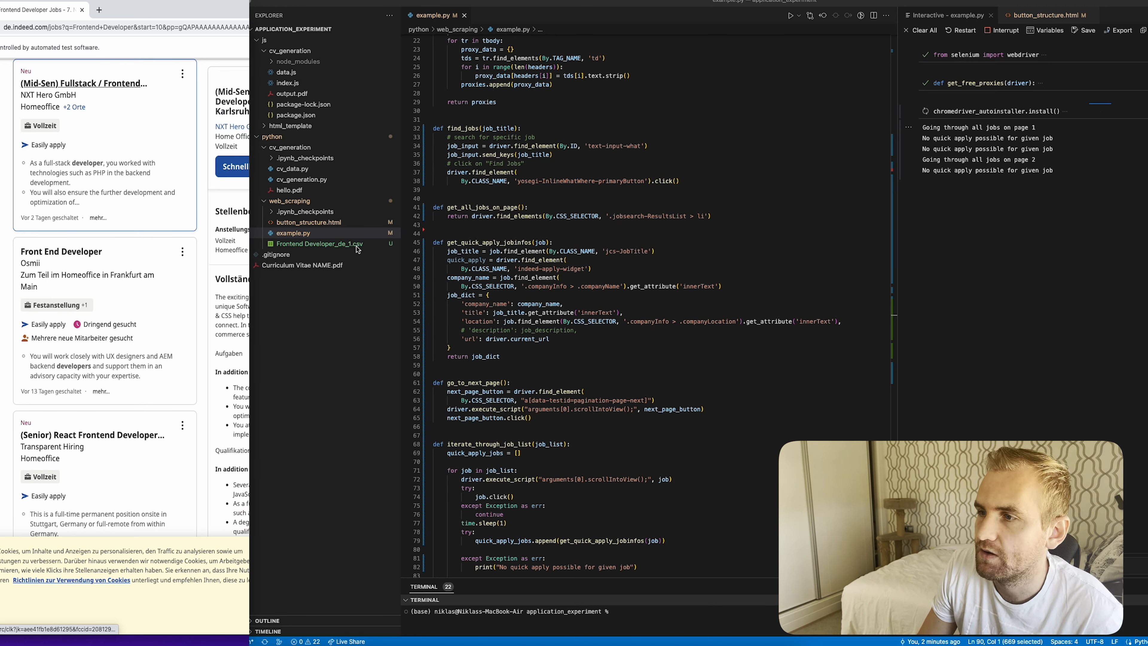
scroll("down", 3)
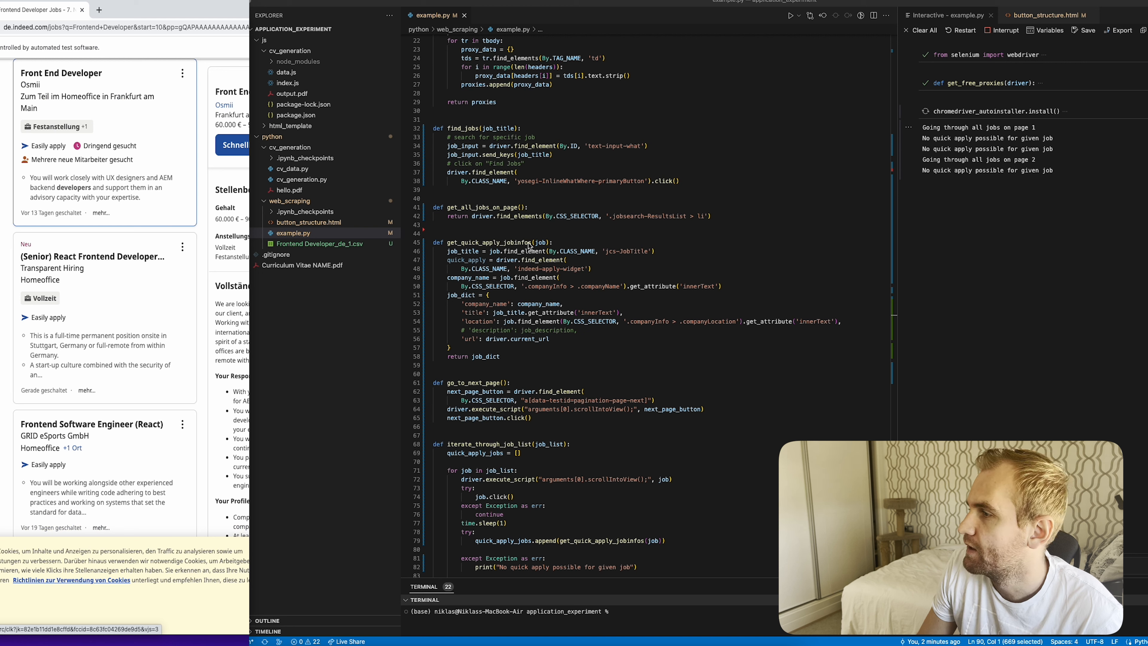
scroll("down", 3)
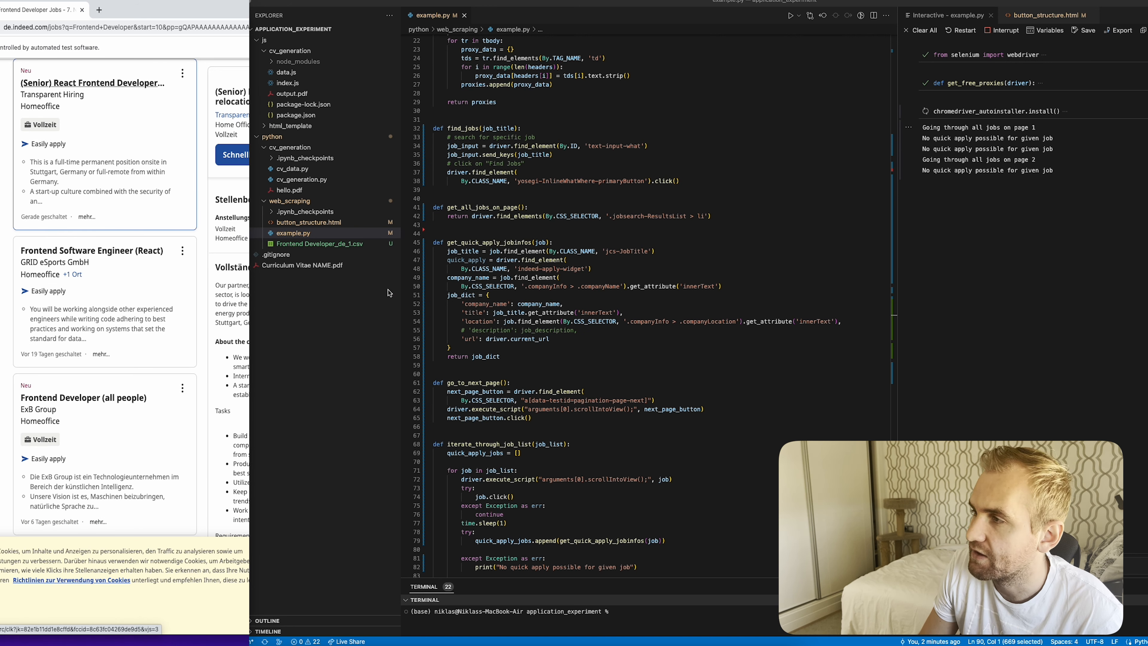
right_click(318, 243)
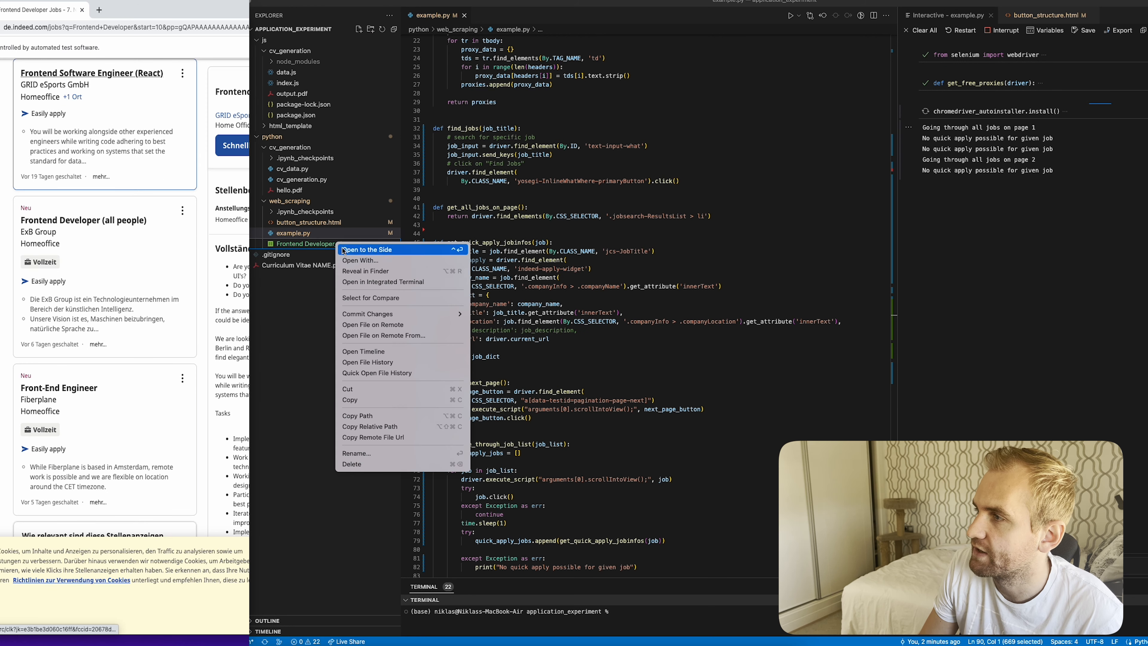
left_click(366, 271)
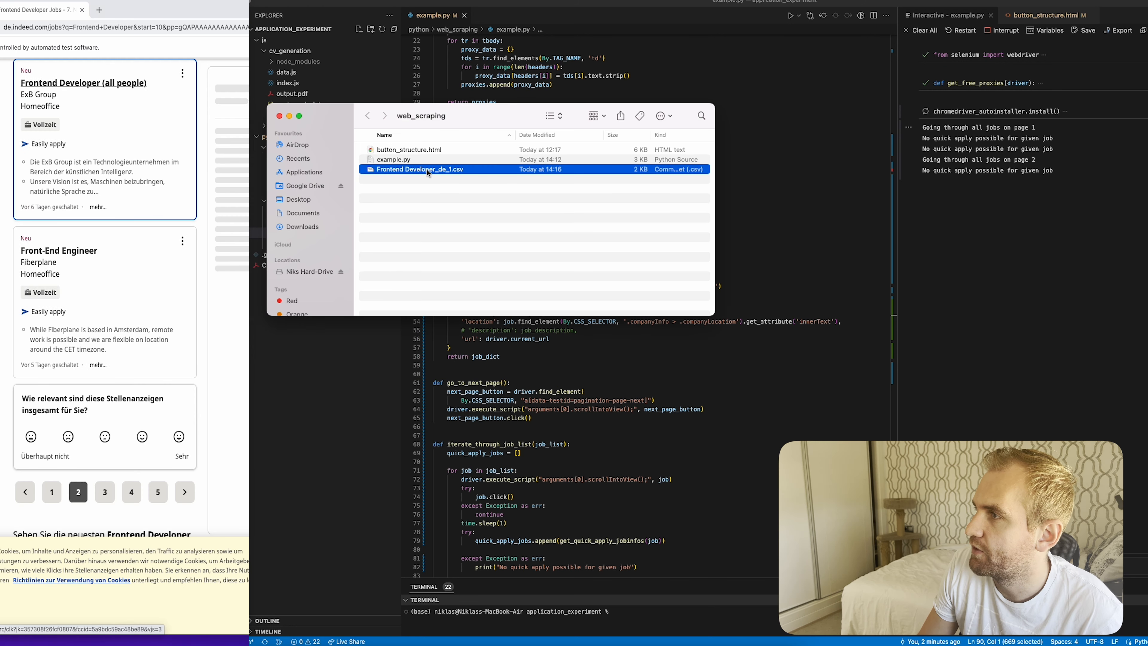
- Open the CSV file with Microsoft Excel from Finder
right_click(424, 170)
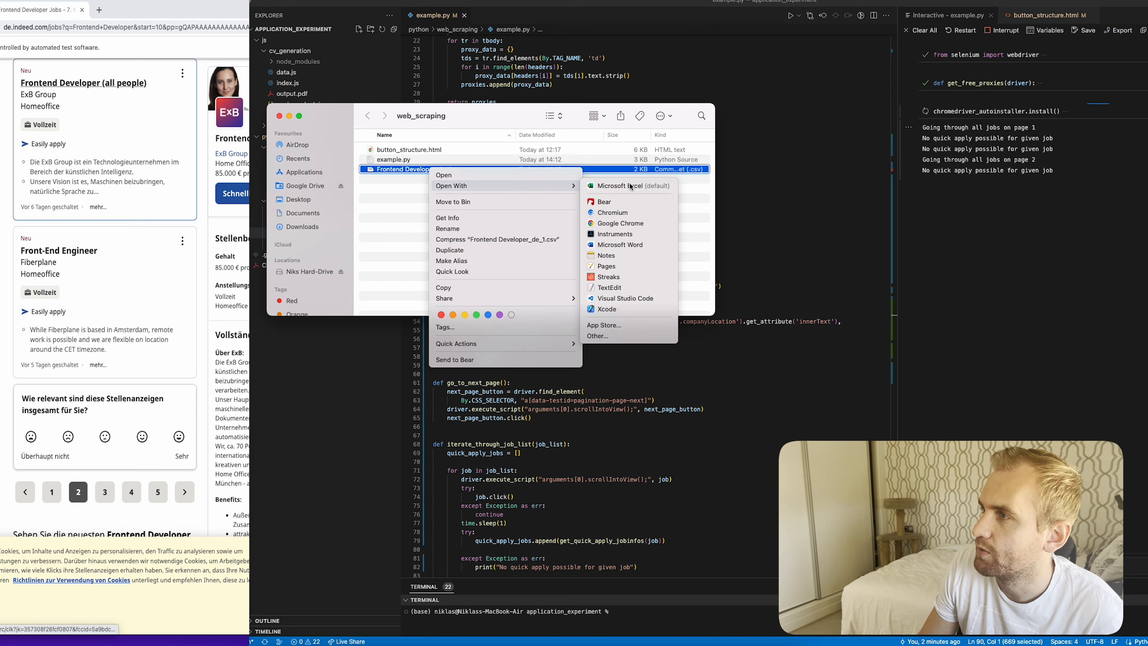
left_click(630, 185)
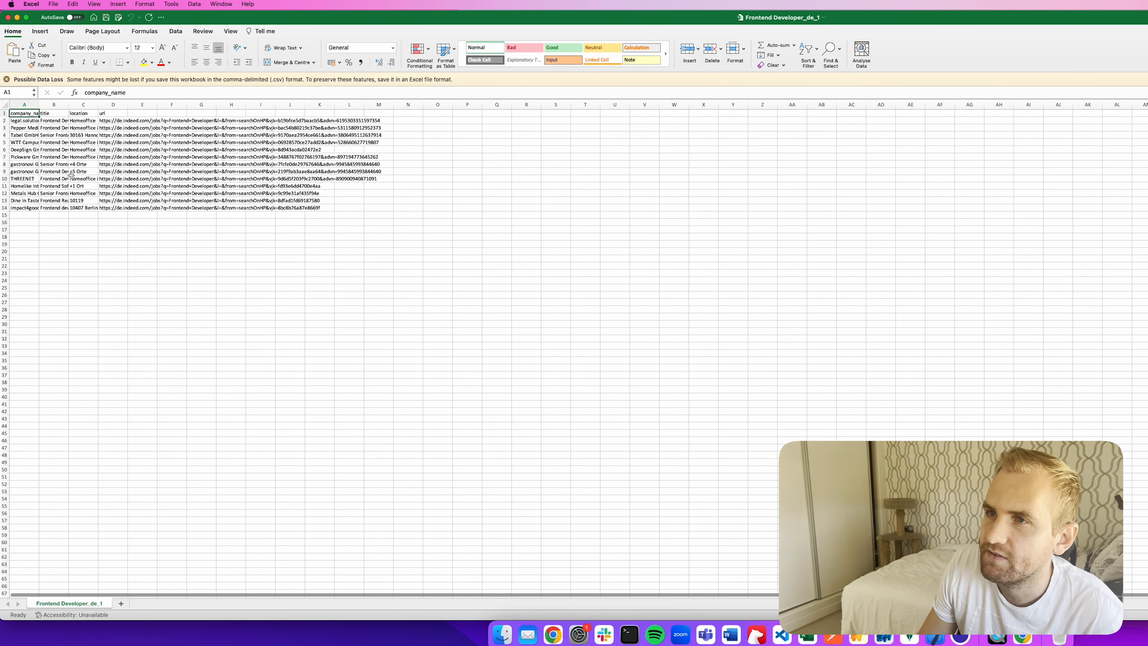
- Widen the company_name, title, location and url columns to fit their contents
left_click(84, 104)
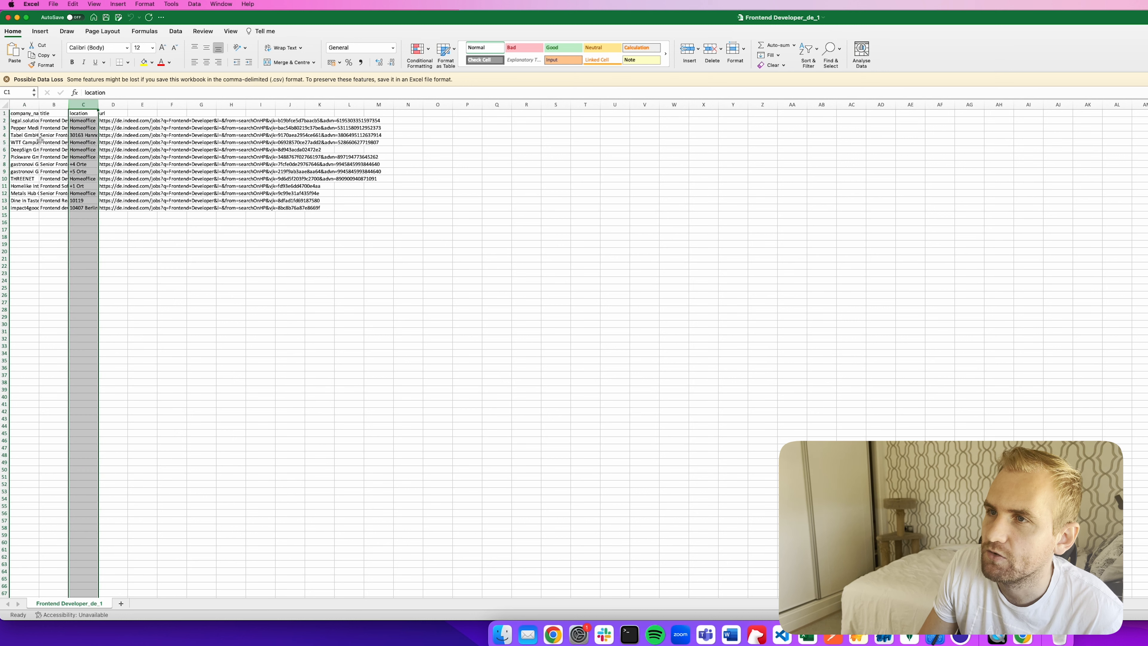
left_click(54, 142)
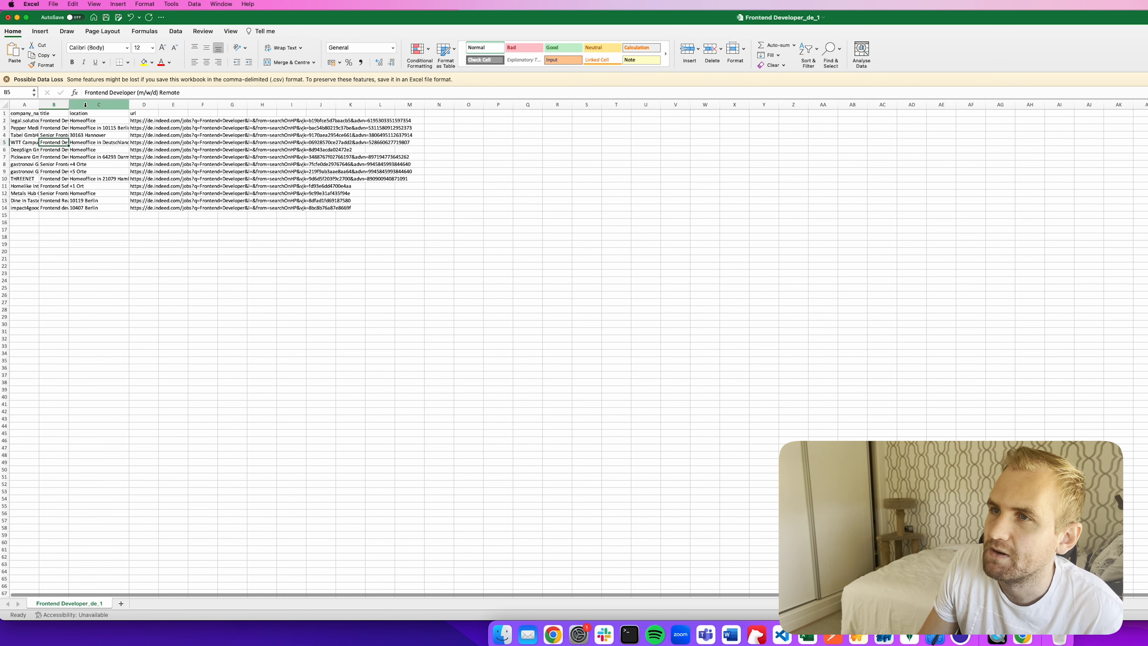
left_click_drag(68, 104, 89, 104)
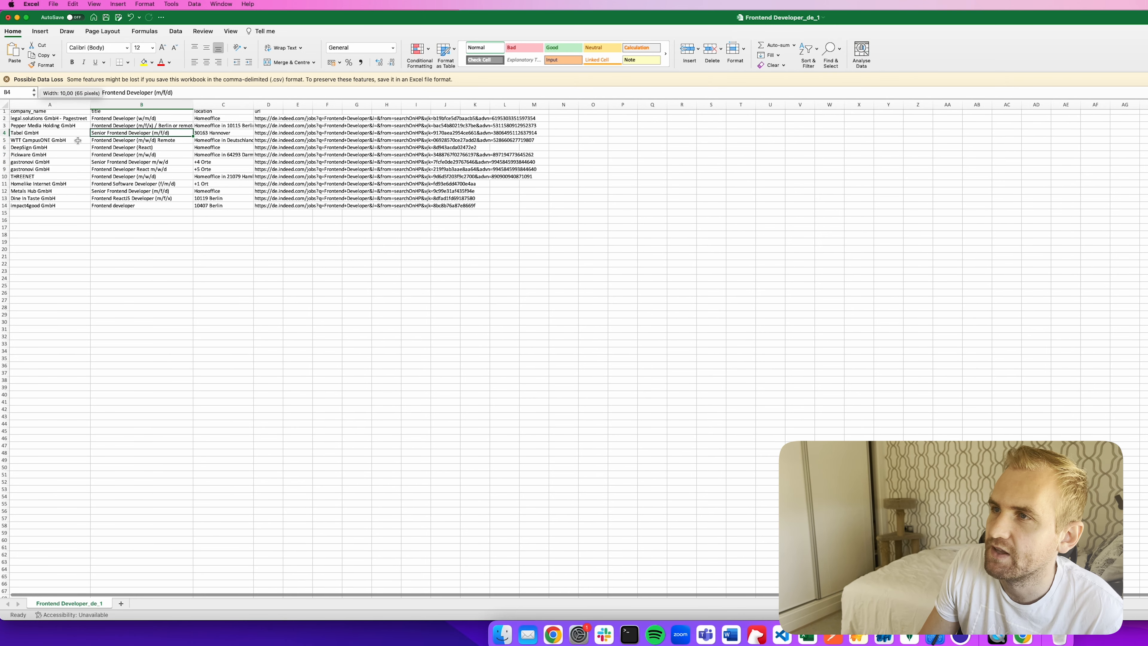
left_click(268, 104)
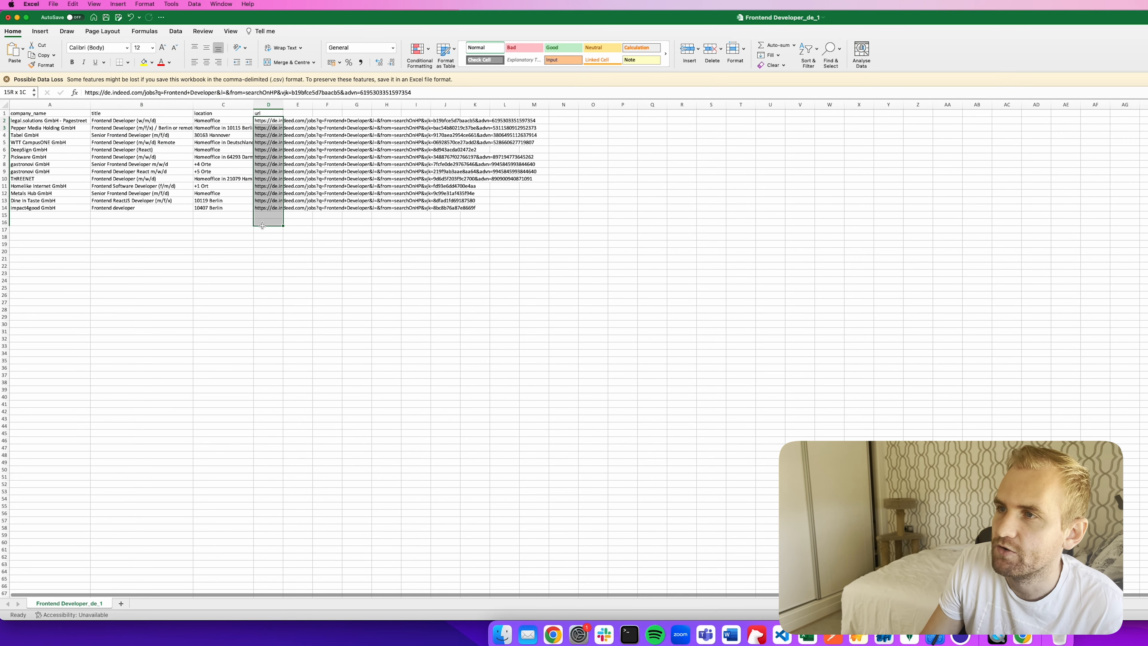
left_click(622, 439)
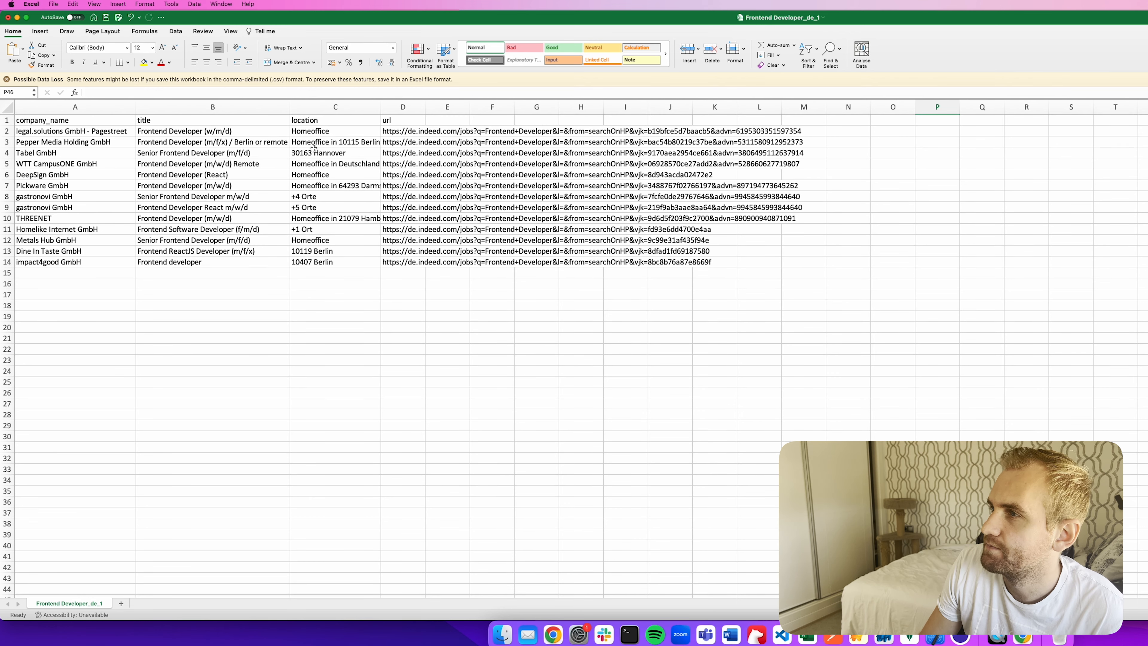
left_click(492, 261)
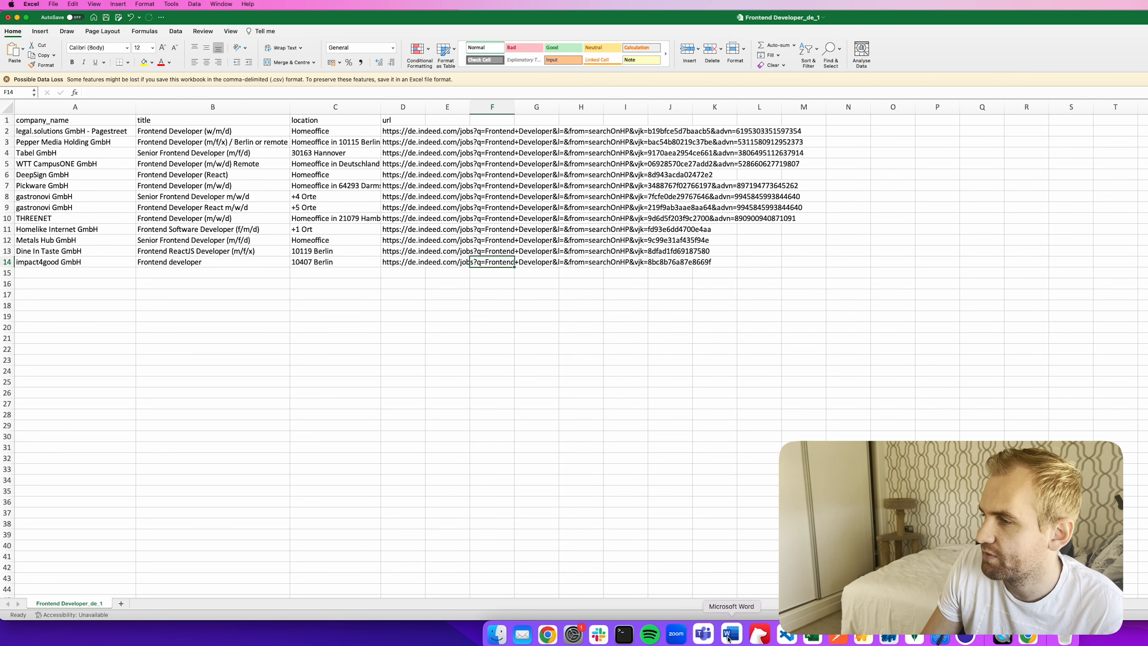
left_click(784, 634)
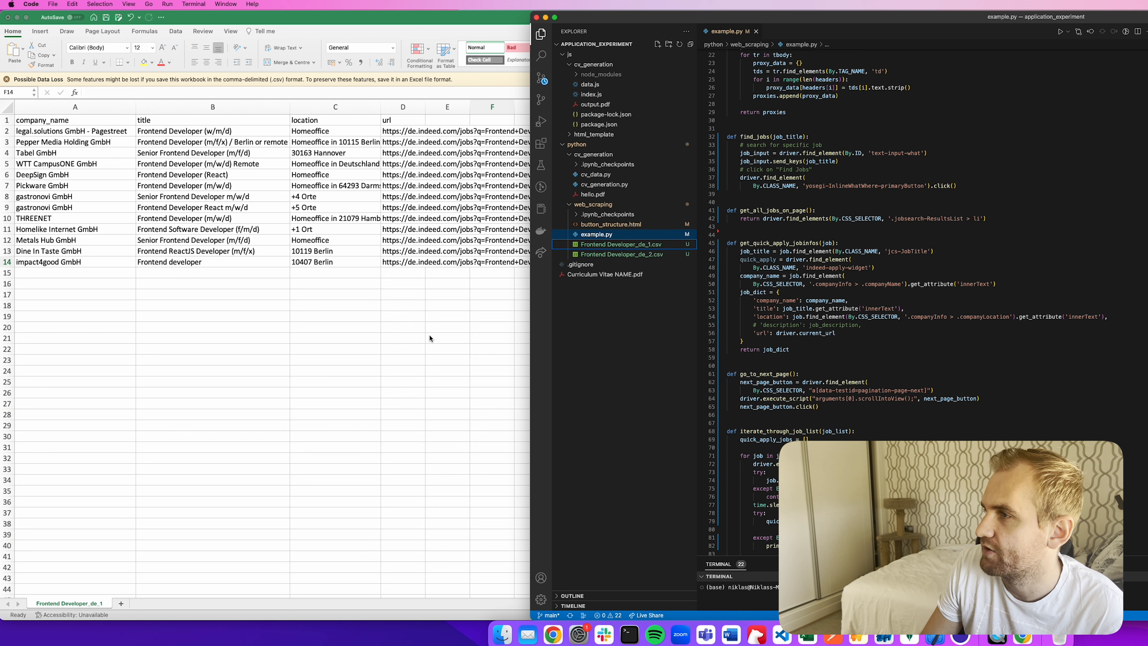
right_click(621, 254)
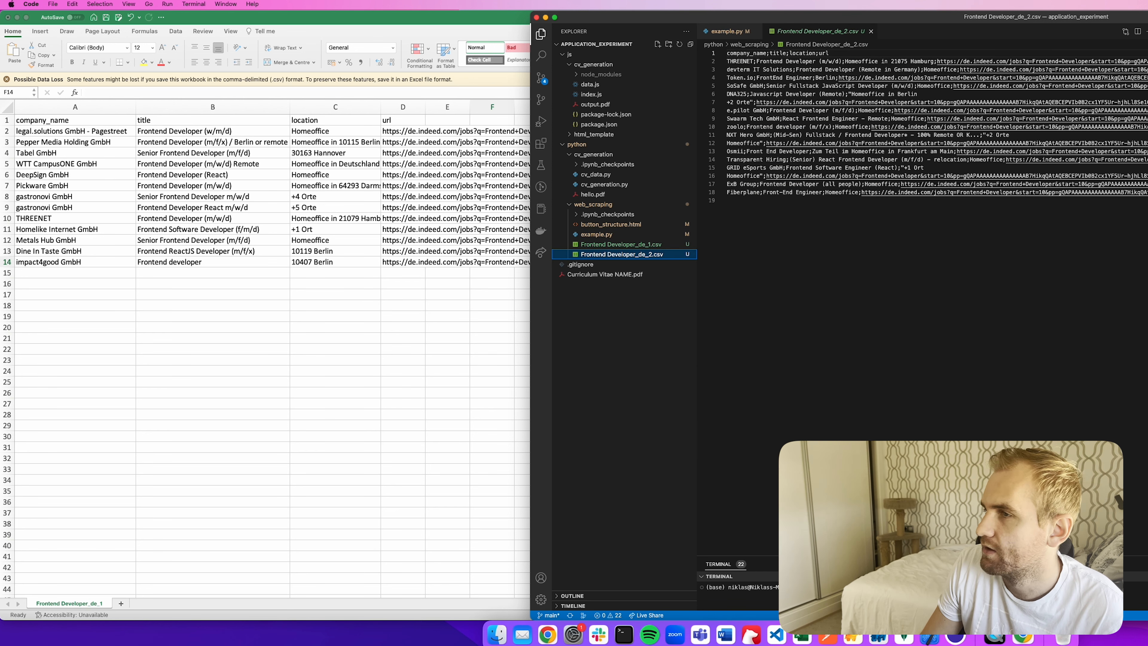
left_click(552, 635)
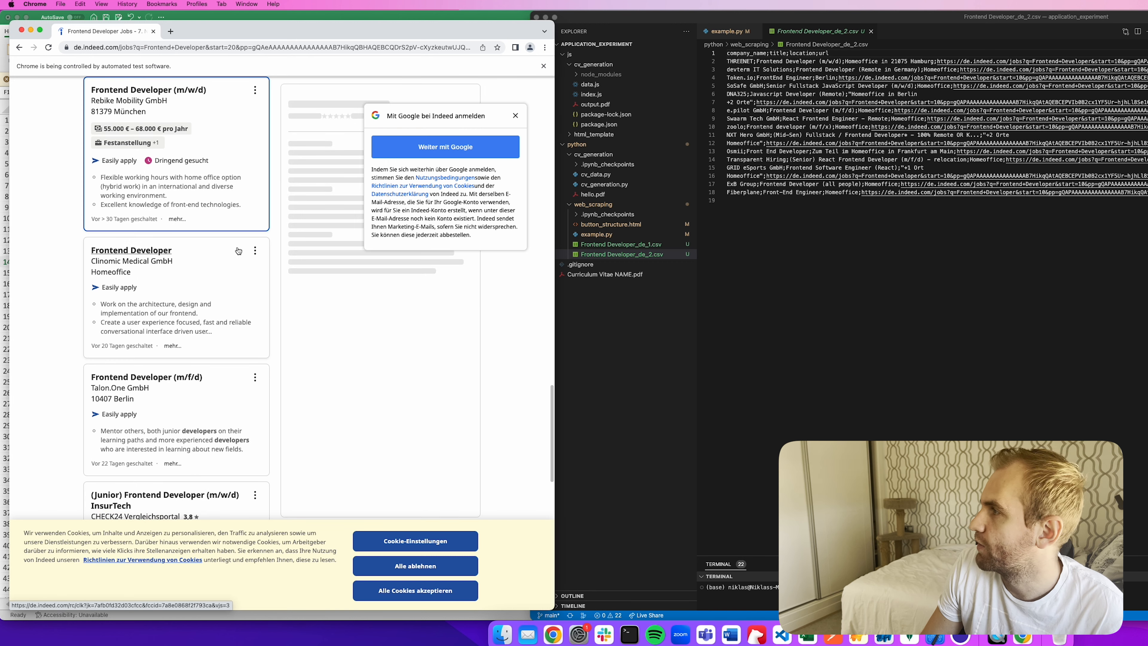
left_click(148, 89)
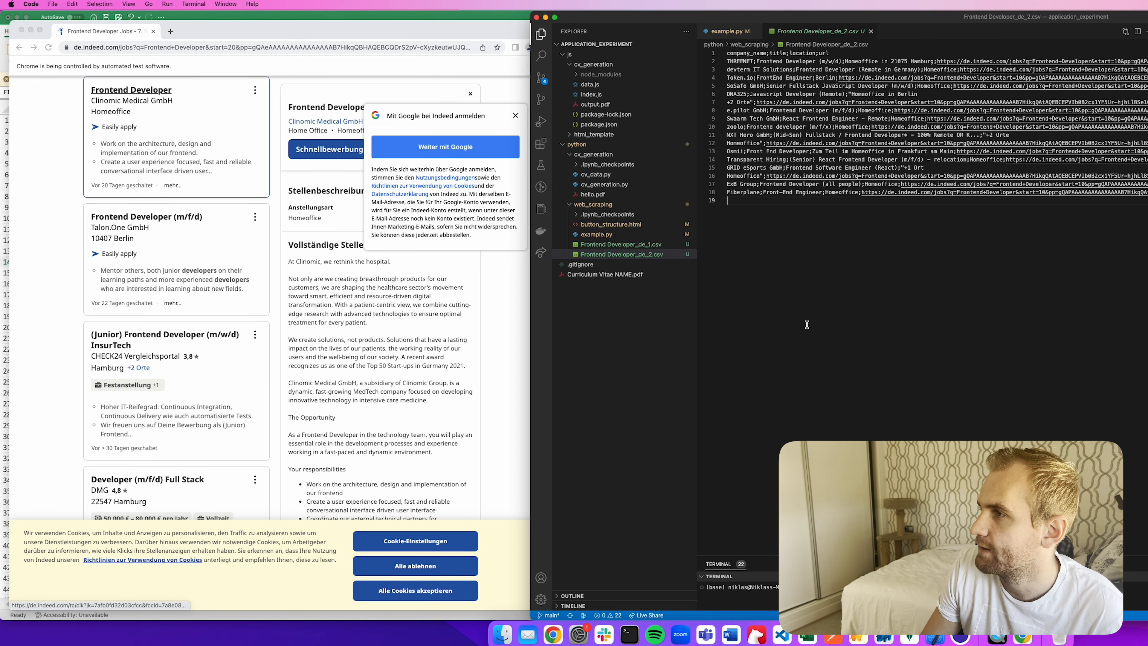
right_click(622, 255)
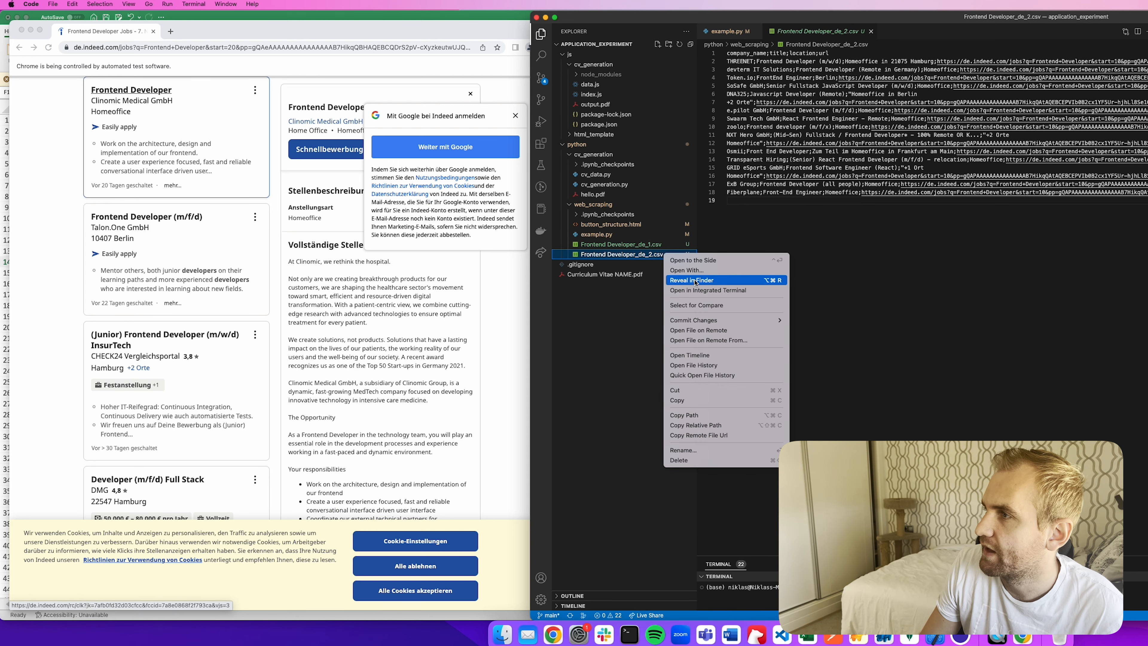
left_click(684, 280)
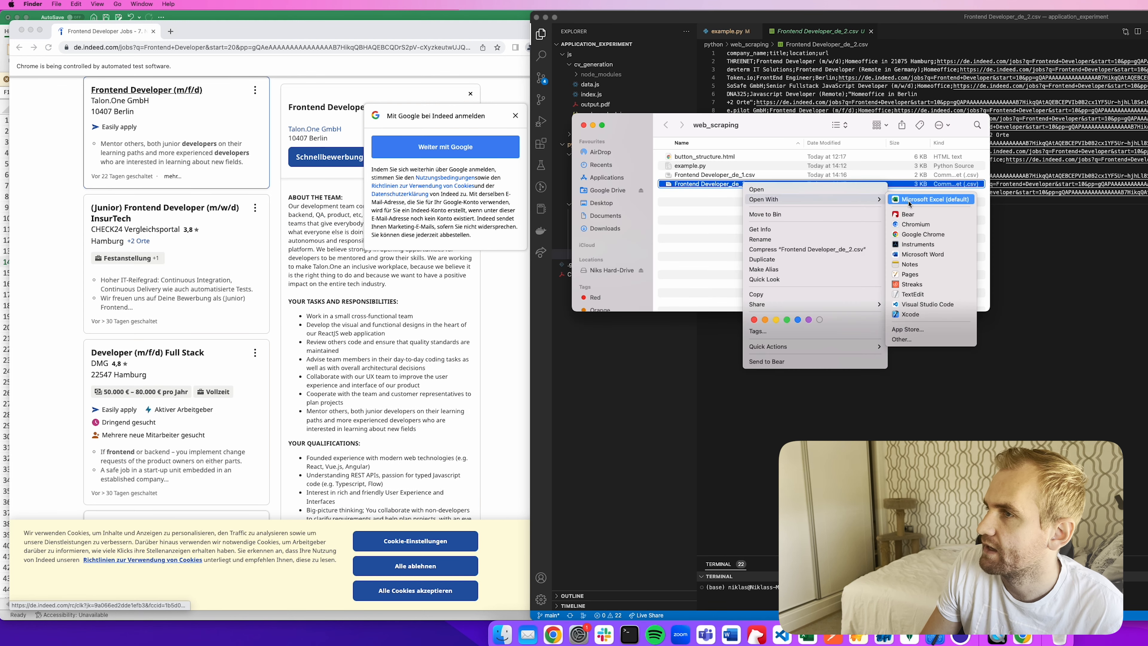
left_click(933, 199)
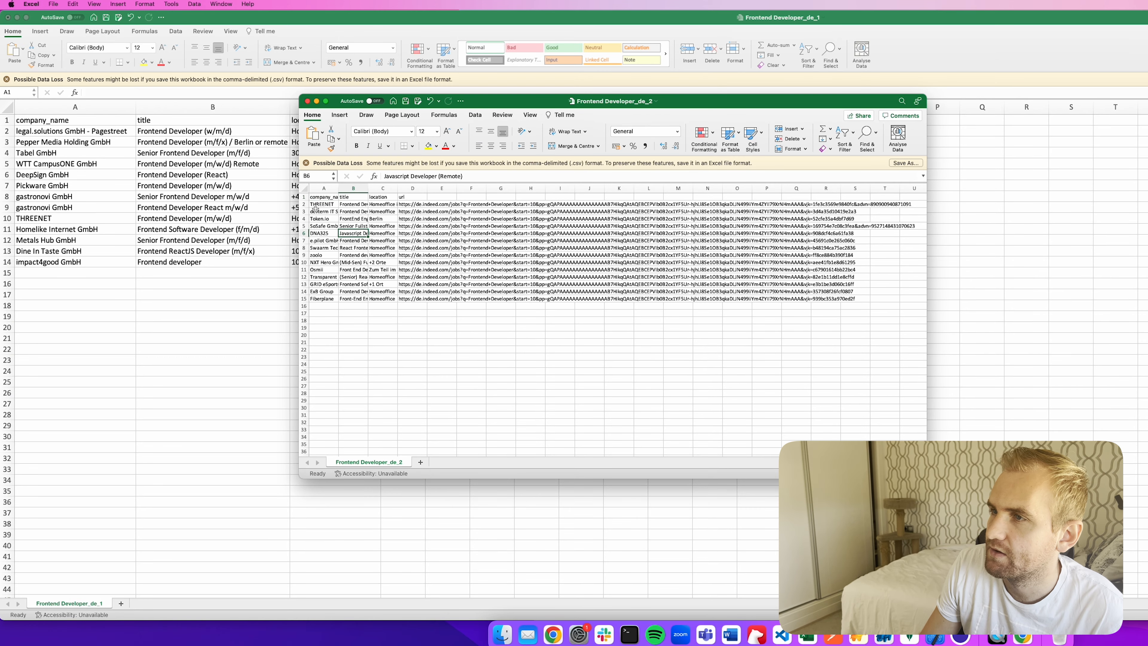
left_click(324, 188)
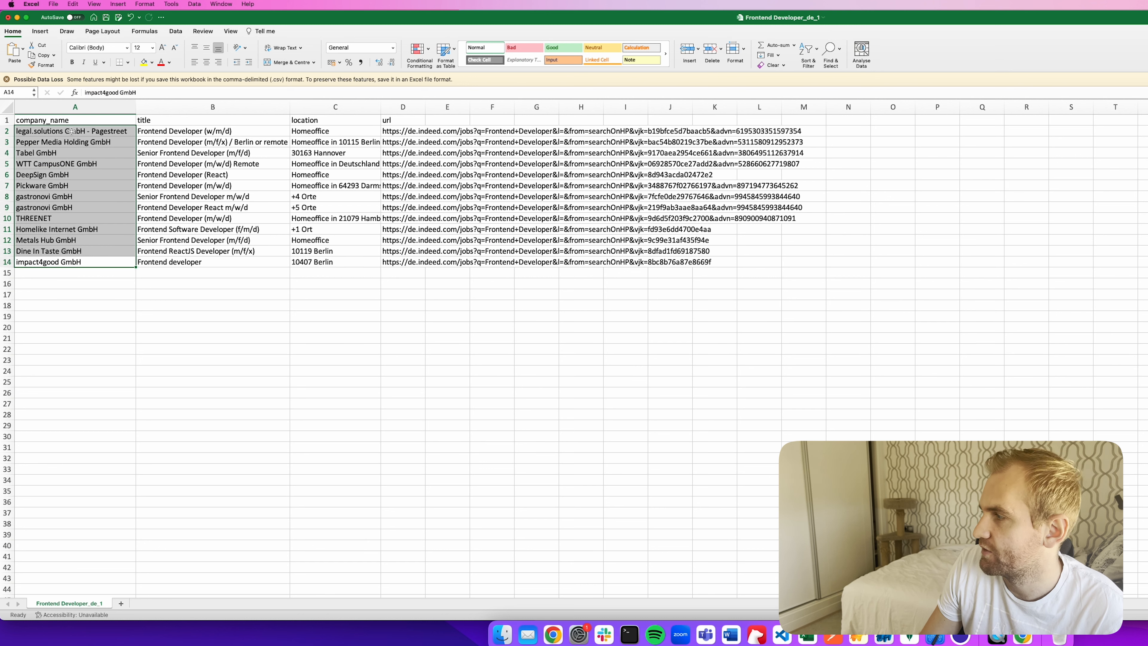
- Return to example.py, select the indeed.de driver.get line and review the job loop
left_click(446, 326)
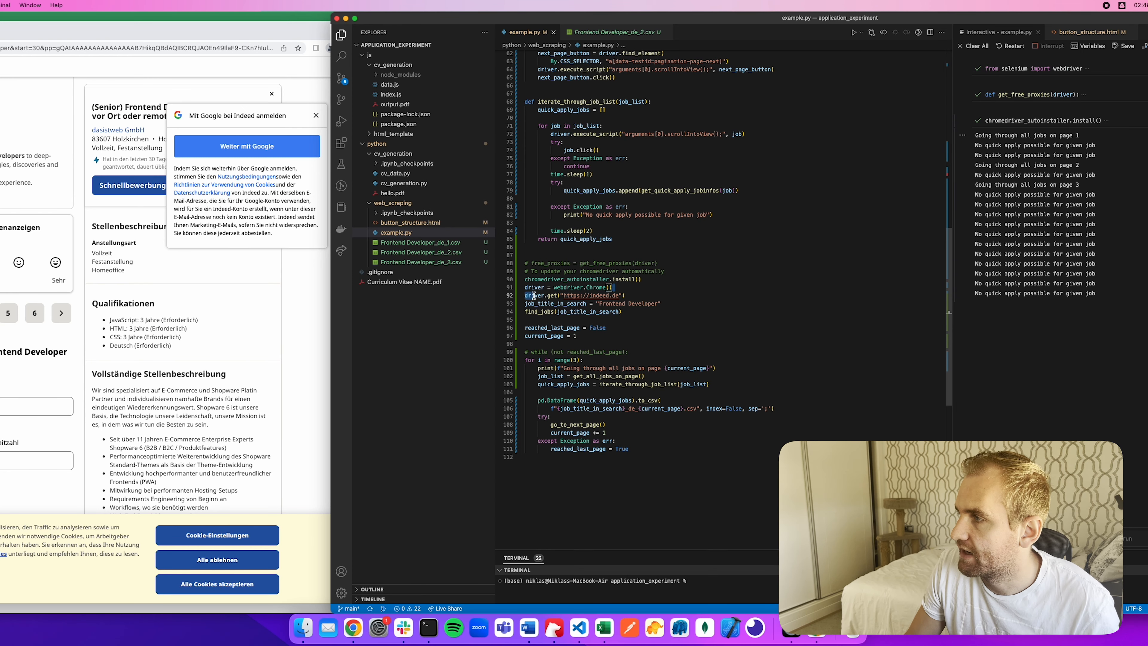
double_click(564, 294)
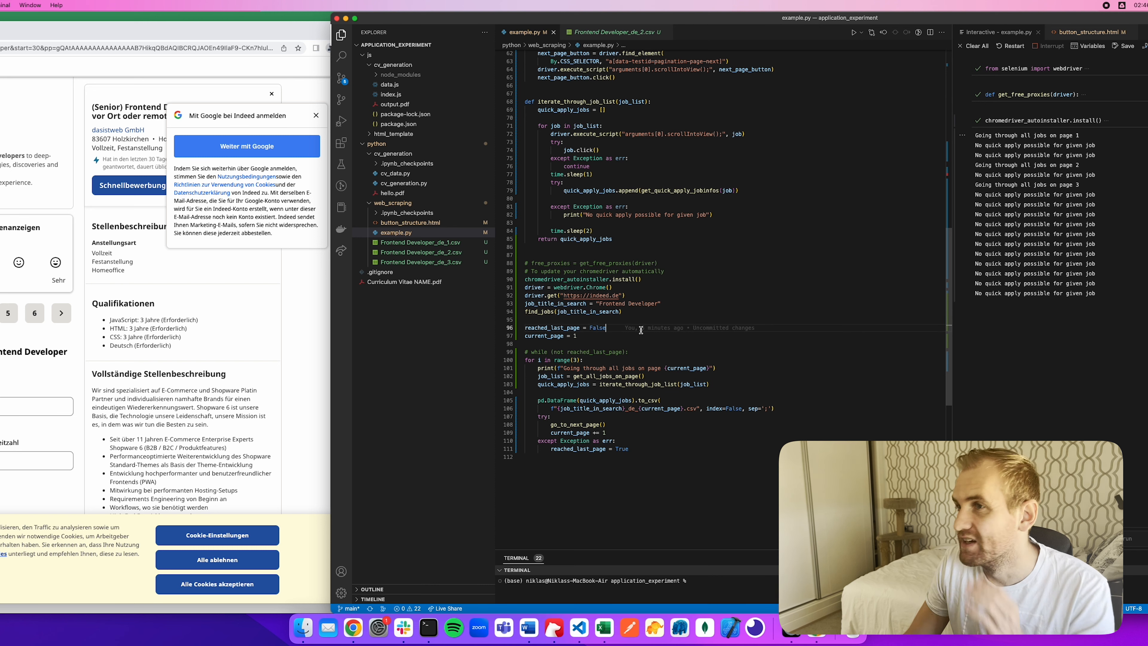
scroll("up", 3)
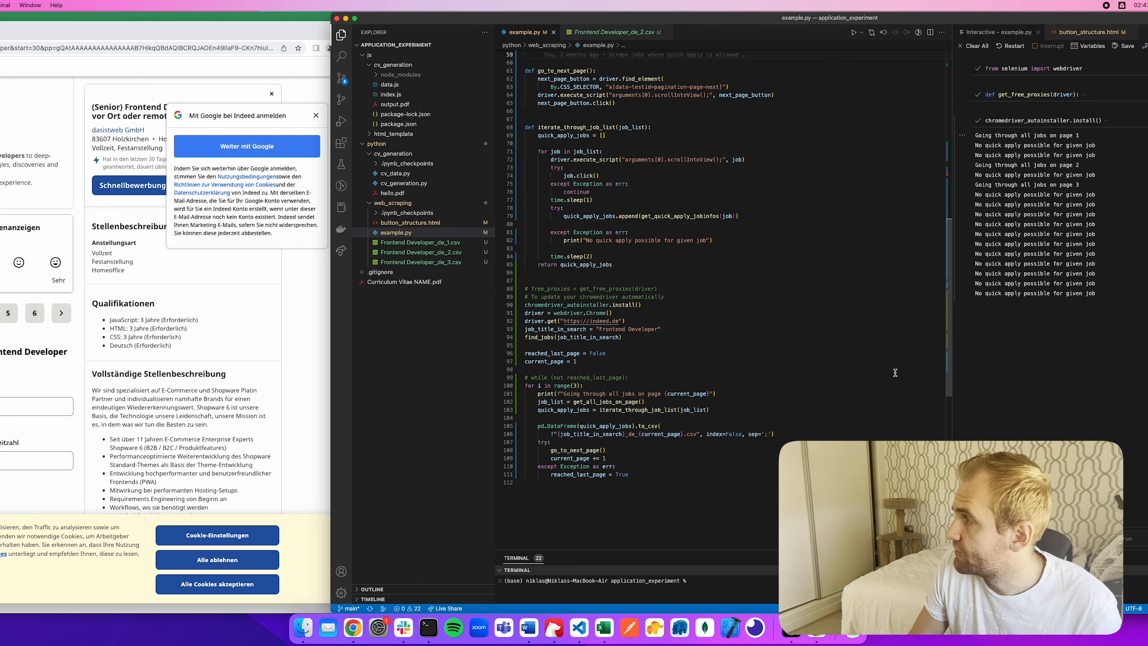
scroll("down", 3)
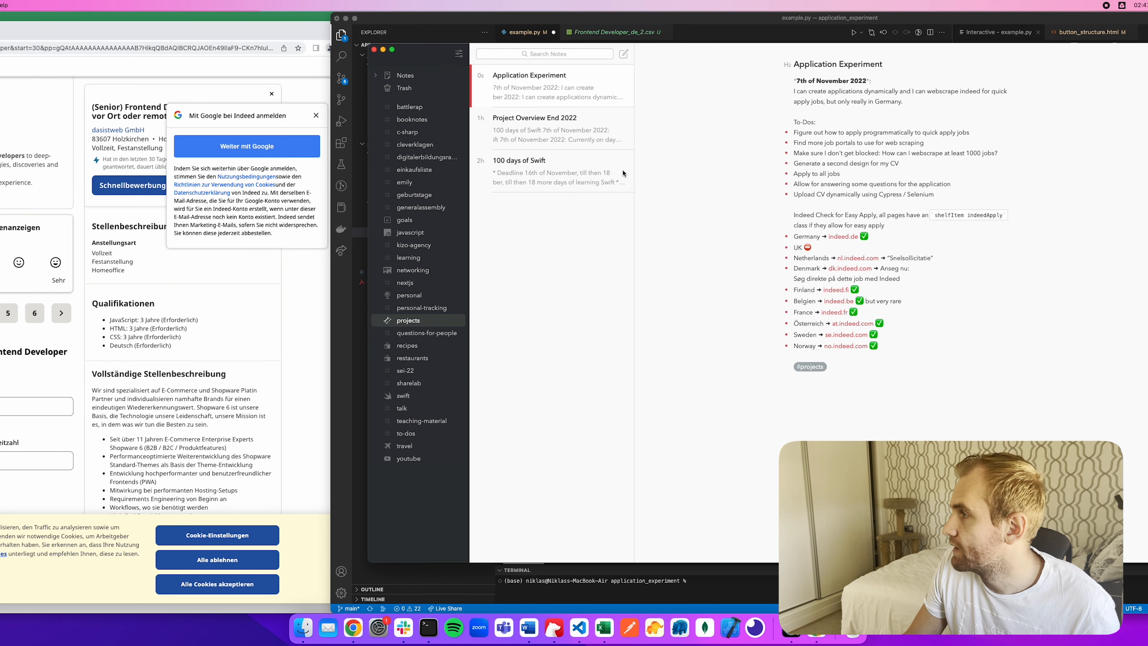
- Switch to Bear's Application Experiment note to consult the country domain list
left_click(342, 35)
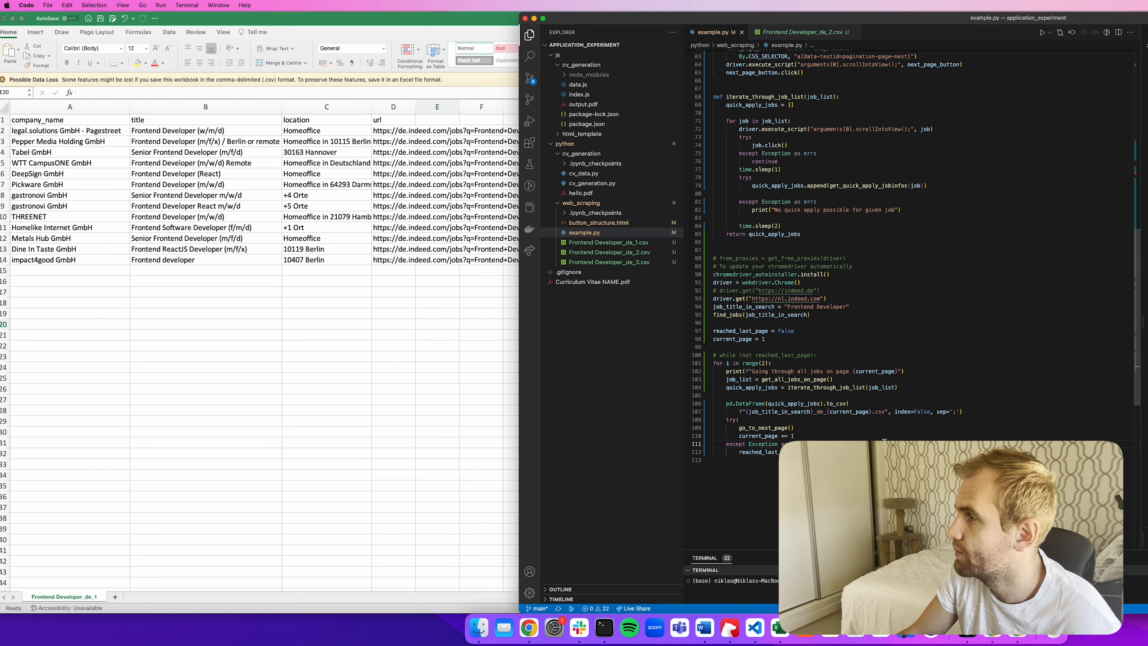
- Run example.py so the automated browser opens nl.indeed.com
left_click(528, 627)
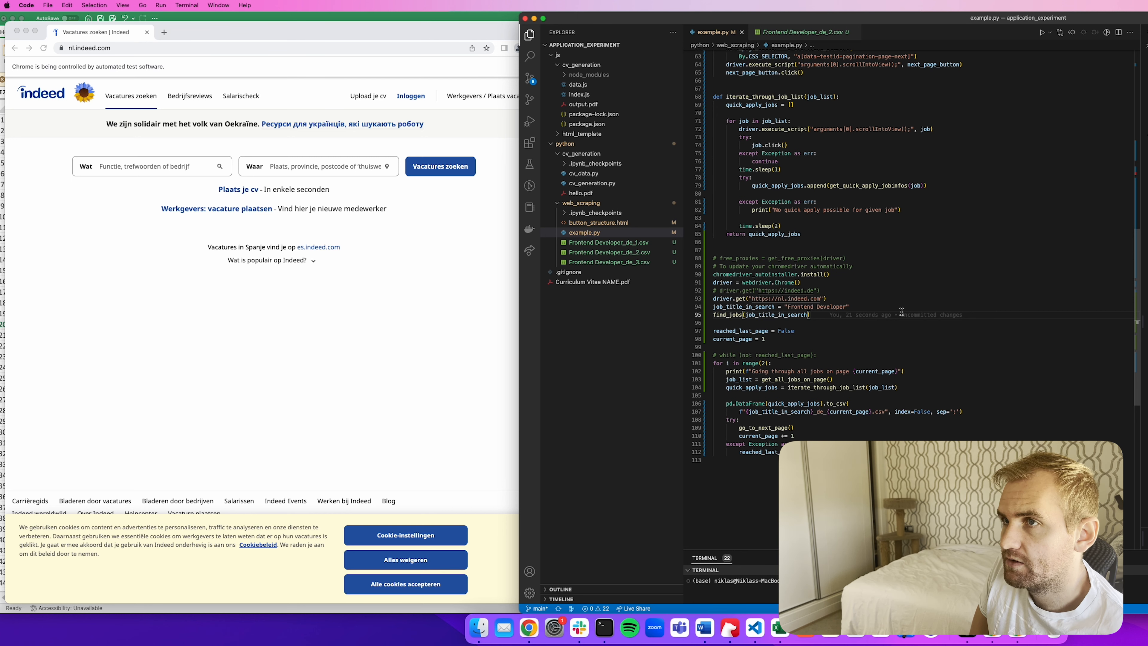
- Search Dutch Indeed for 'Frontend Developer' and open the LEGO and React Frontend listings
type("Frontend Developer")
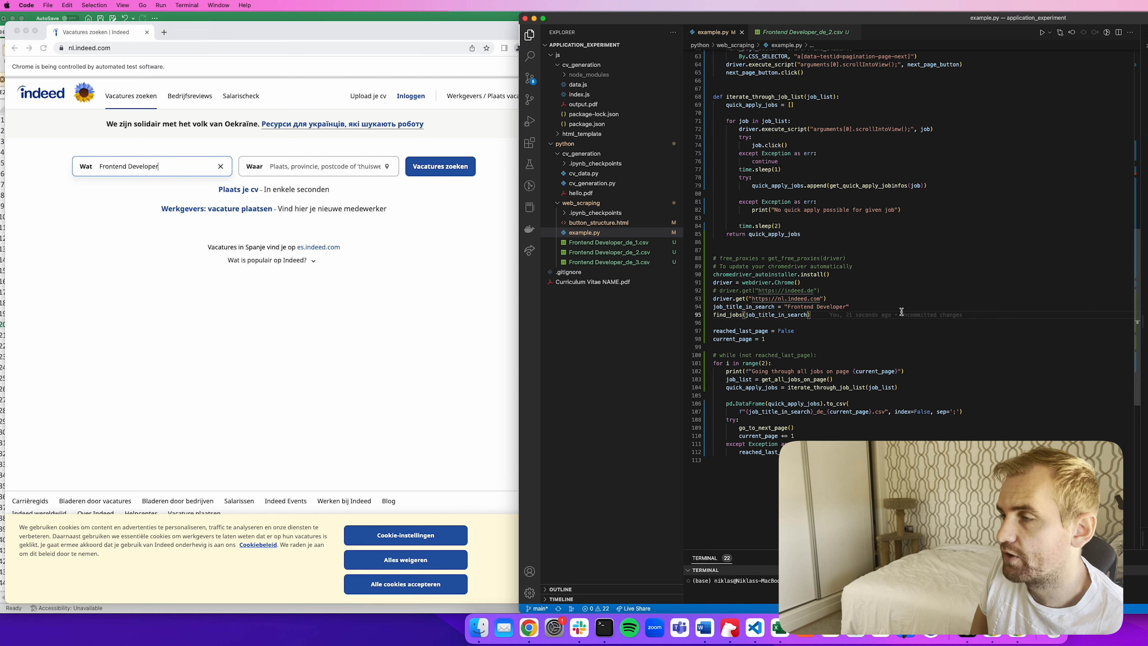
left_click(151, 165)
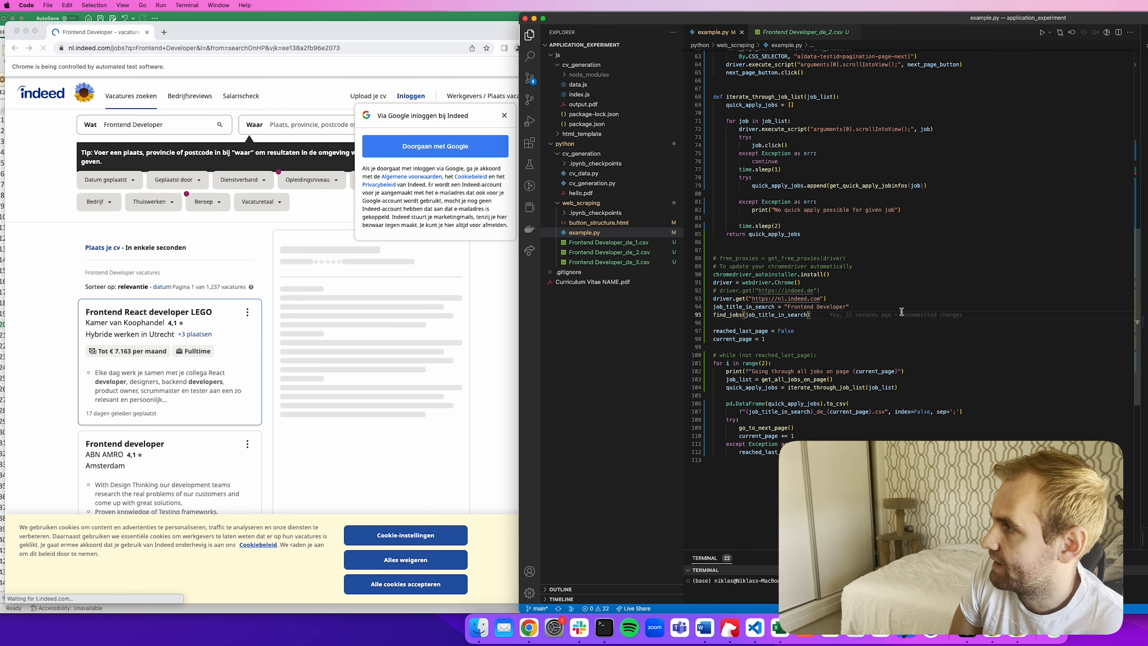
scroll("down", 3)
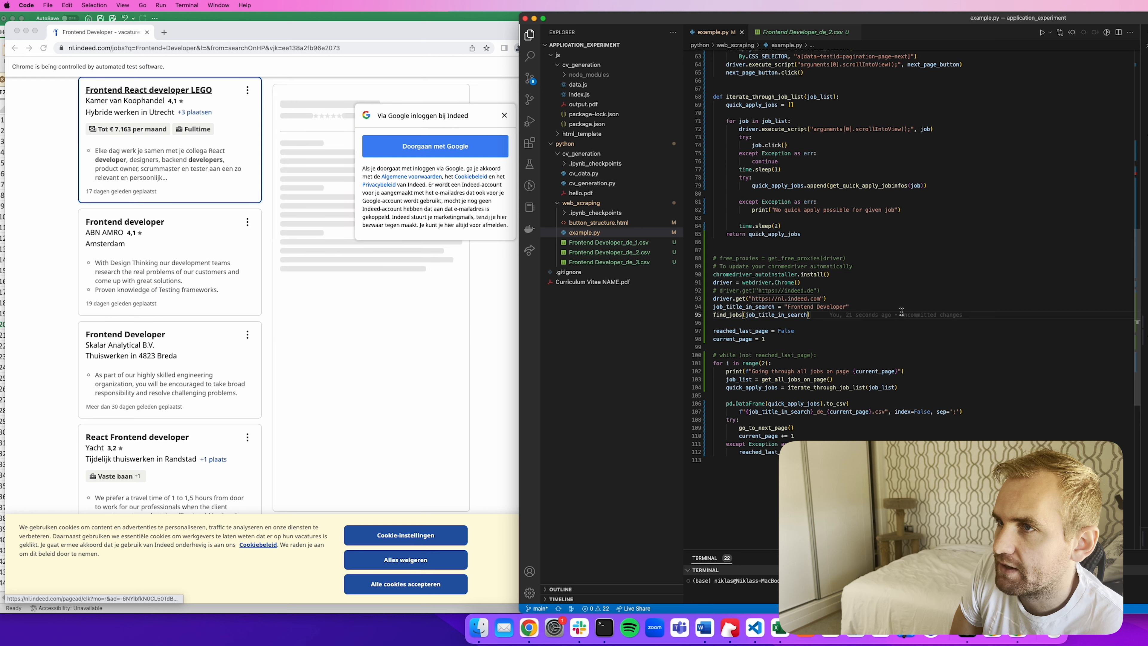
left_click(147, 89)
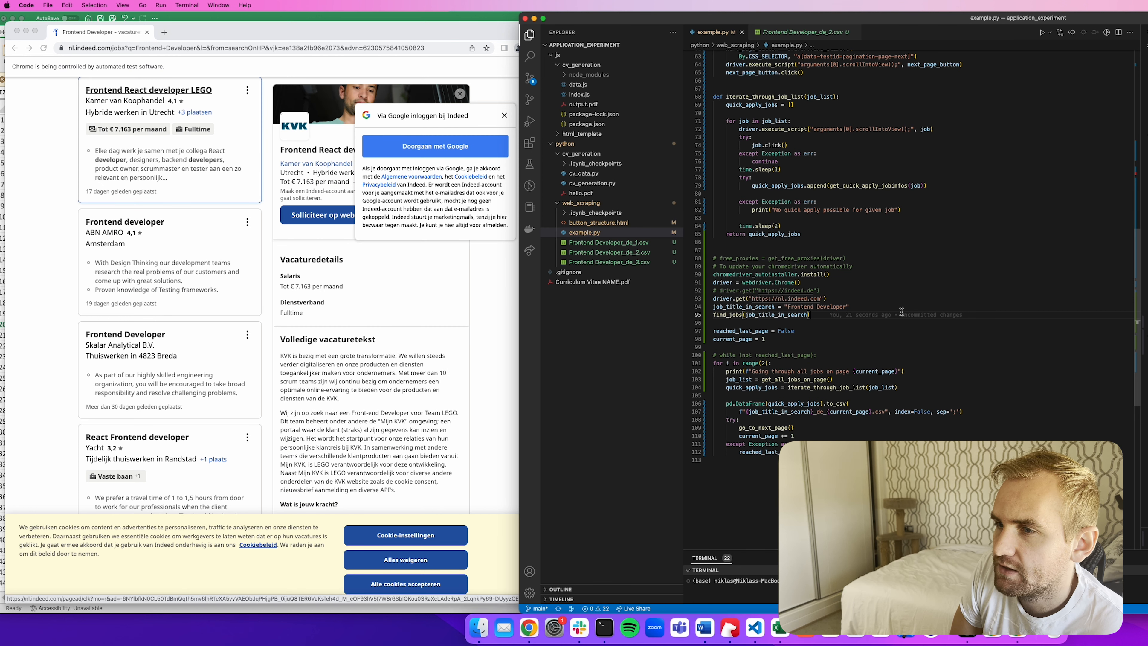
scroll("down", 3)
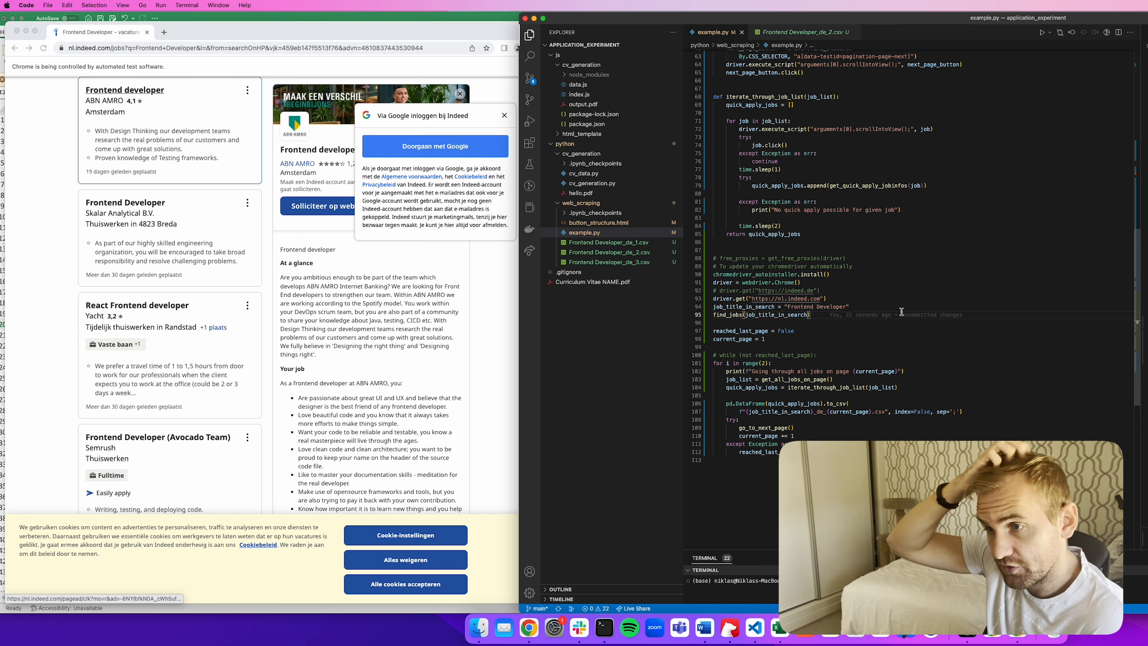
scroll("down", 3)
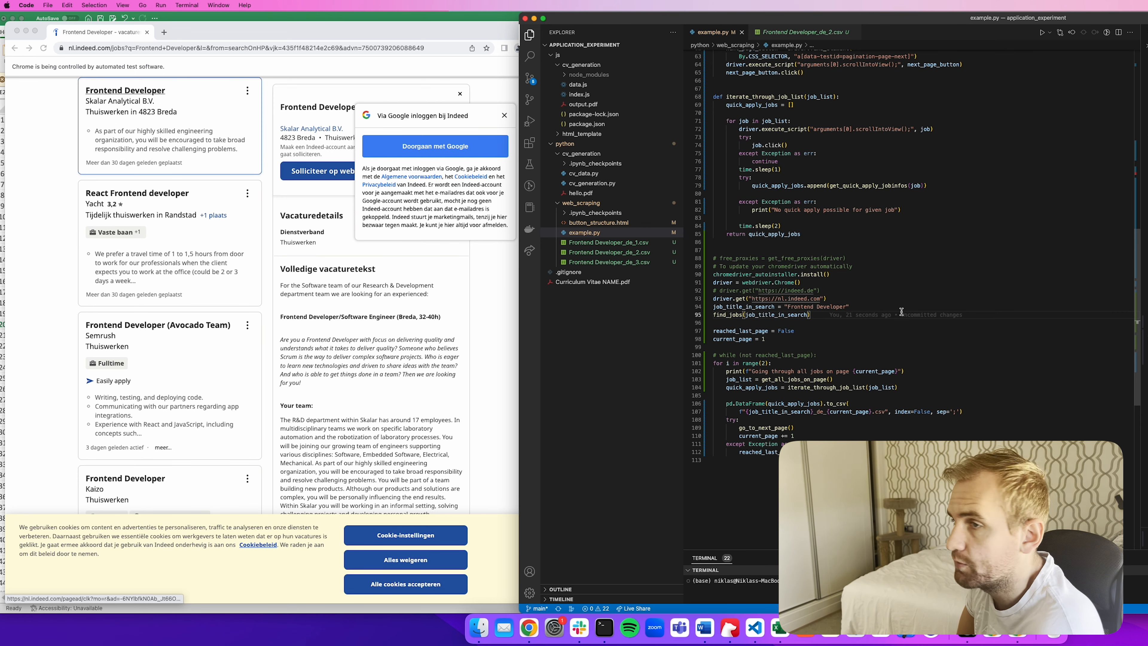
scroll("down", 3)
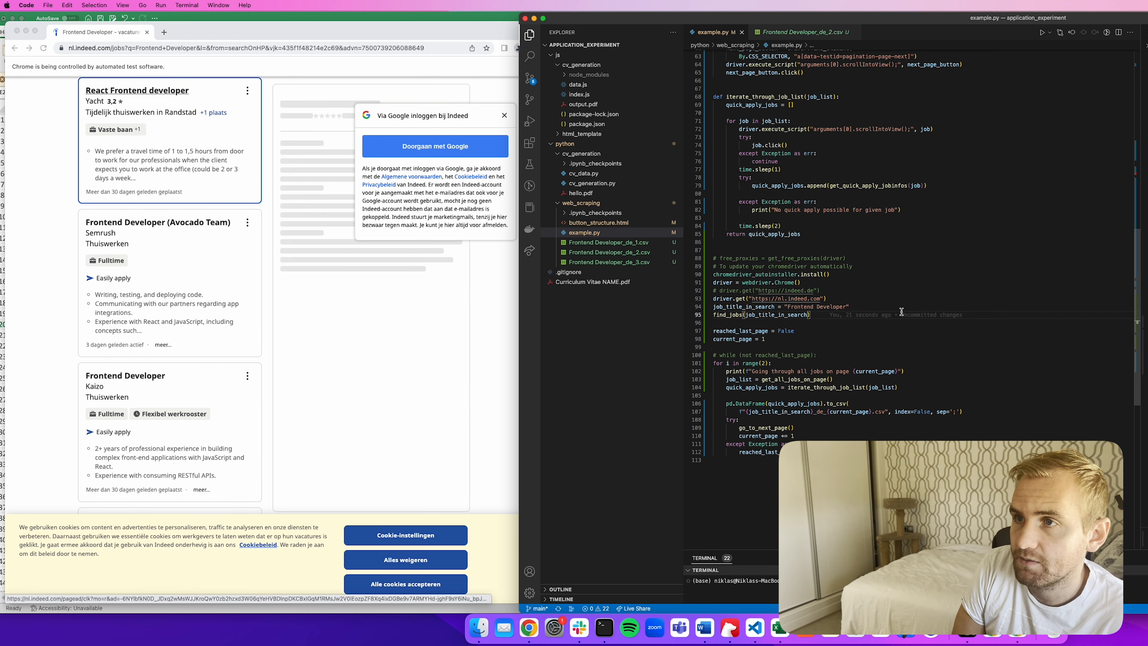
left_click(137, 91)
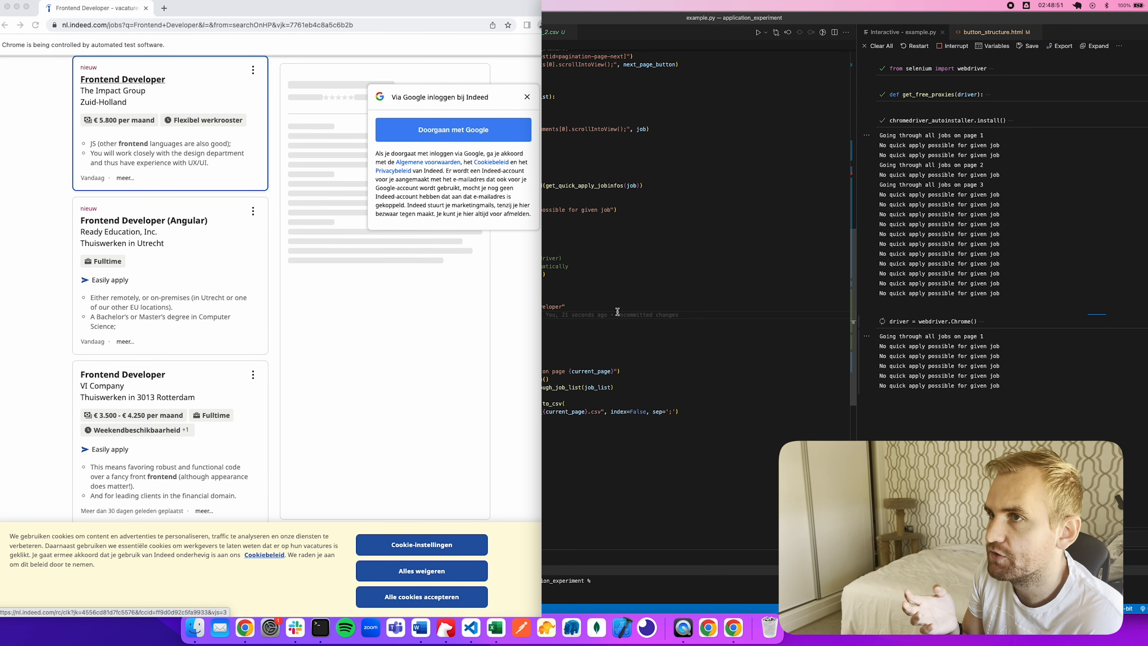
- Open the Angular, Booqable, INDG, Frontend/Backend and Swisscom listings, then advance to page two
left_click(122, 79)
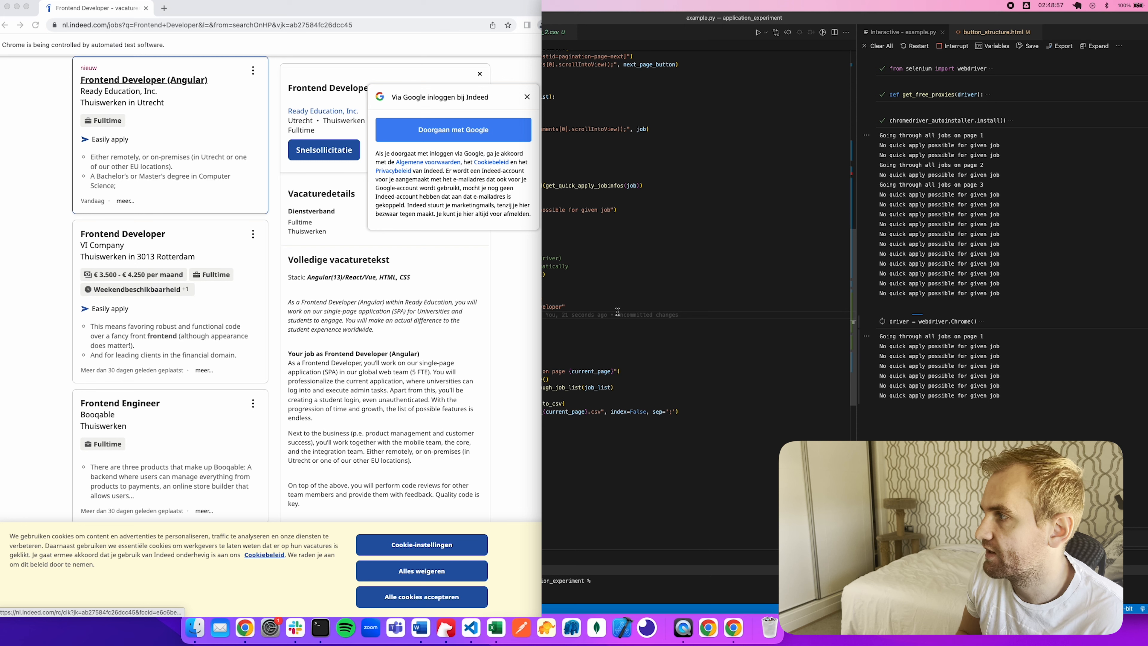
left_click(122, 233)
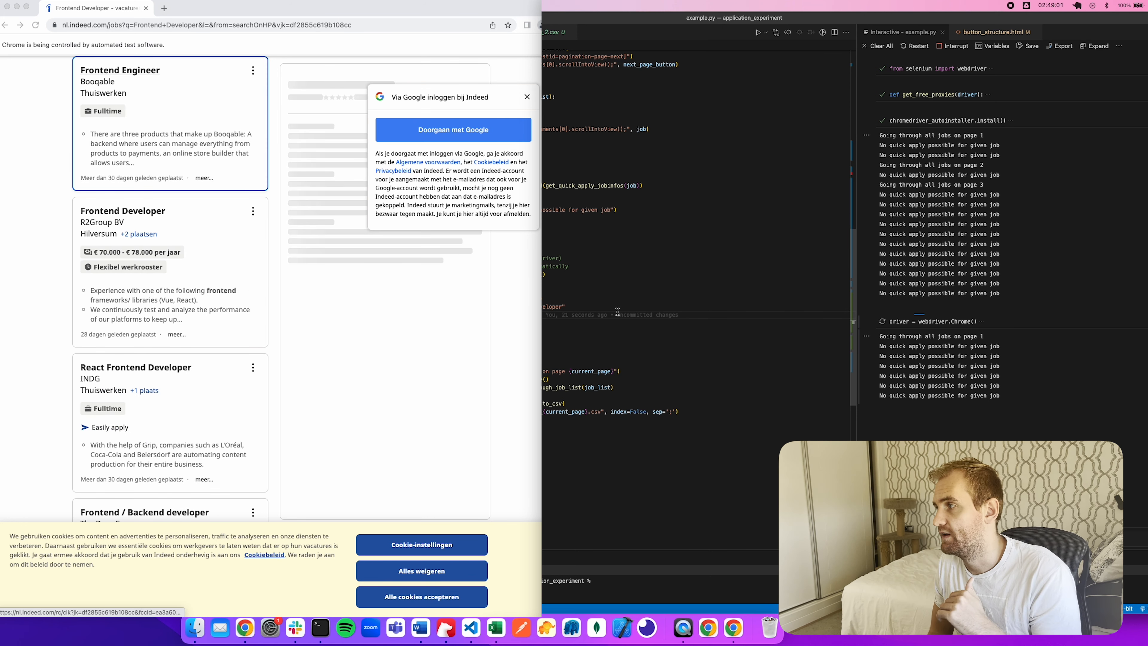
left_click(121, 70)
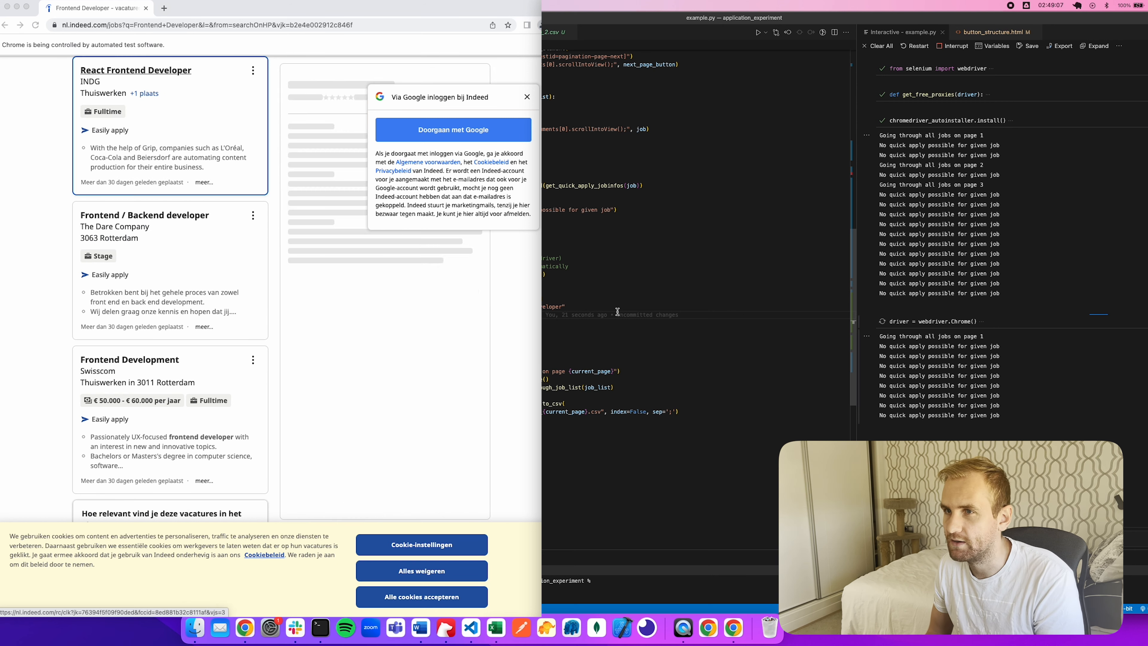
left_click(136, 69)
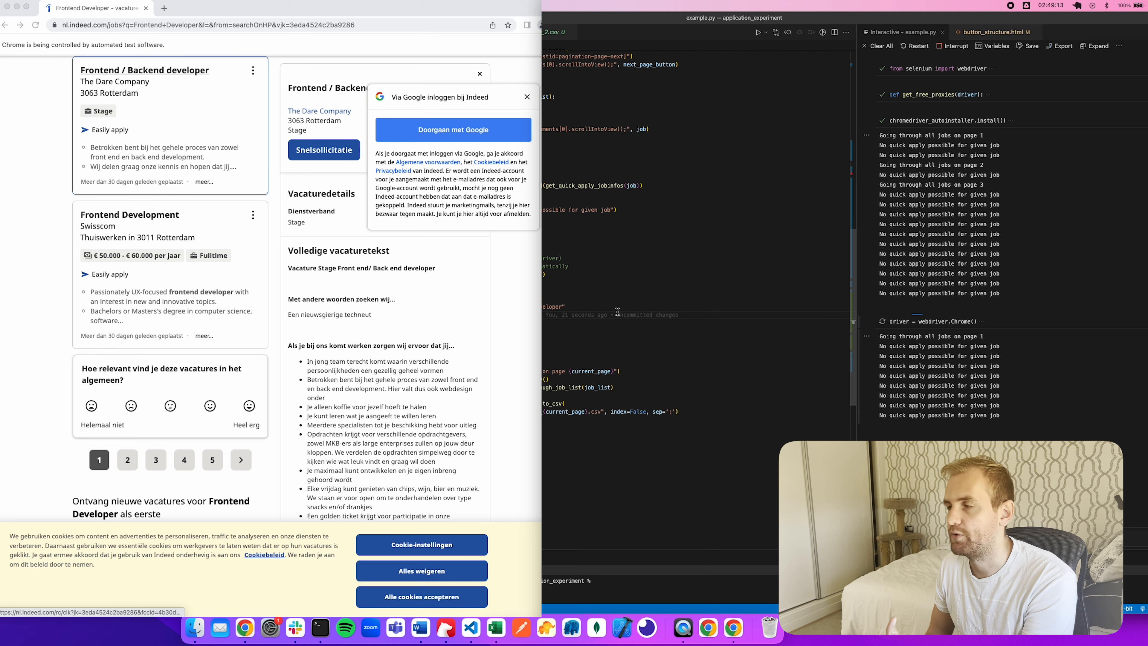
left_click(130, 214)
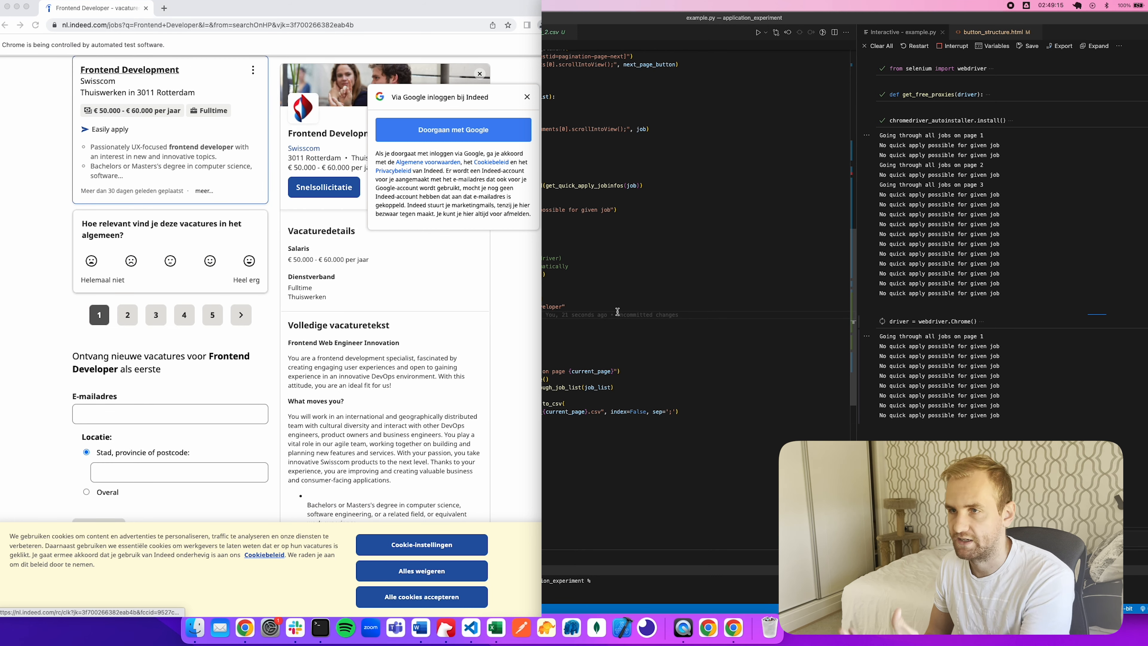
scroll("down", 3)
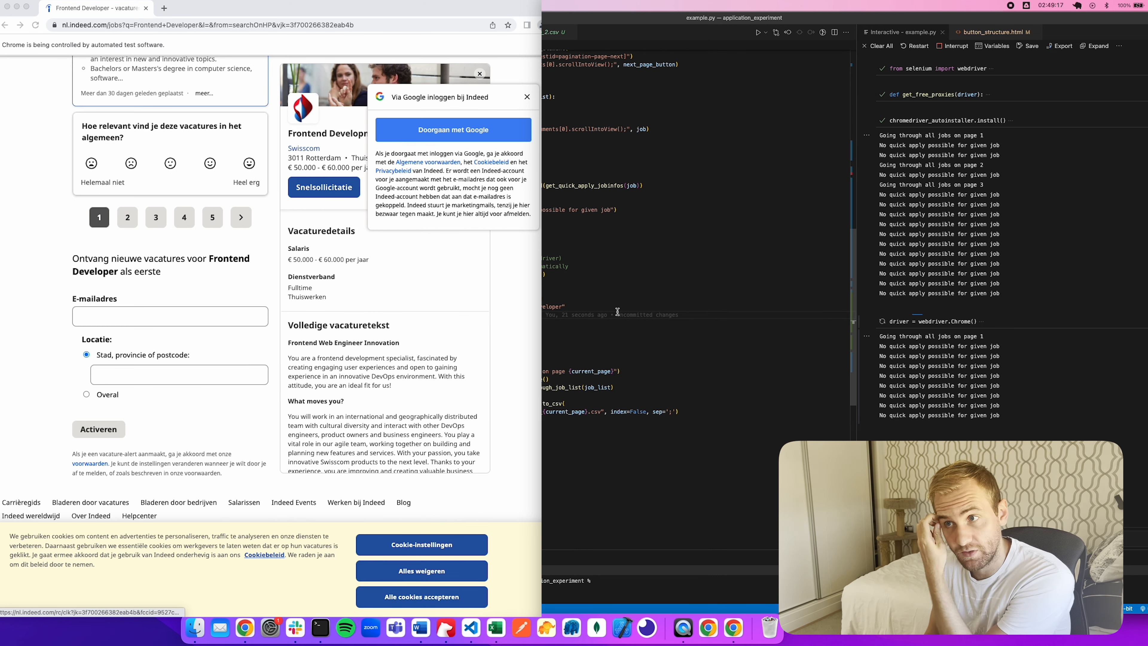
left_click(240, 216)
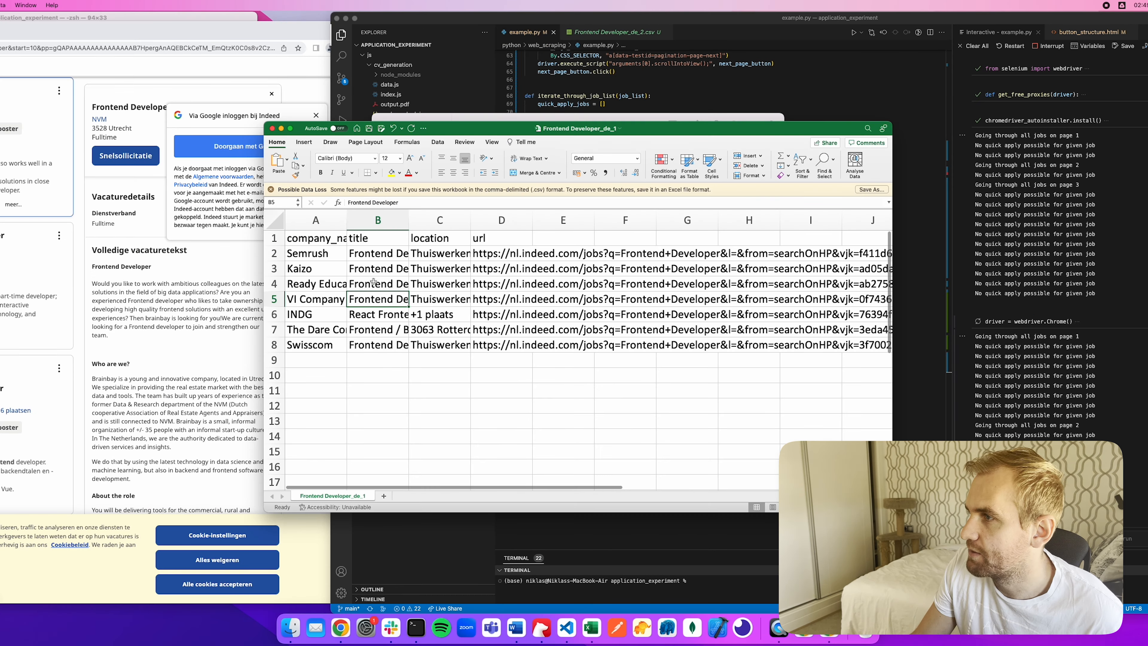
- Review the Dutch results CSV in Excel
left_click(316, 254)
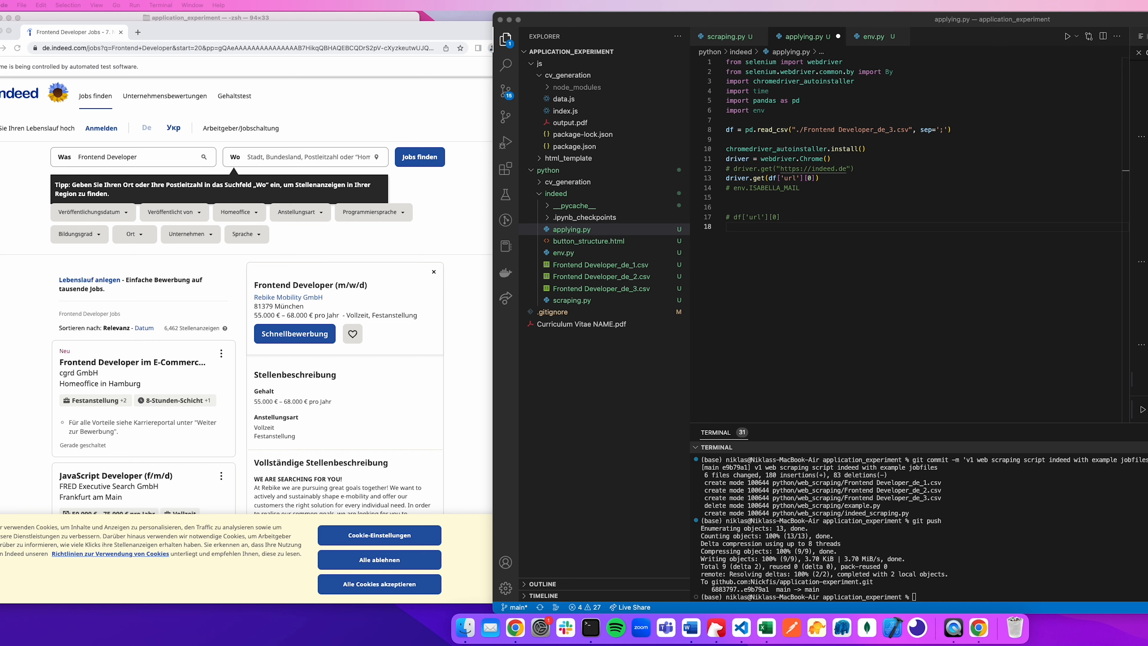
- Switch from scraping.py to applying.py, where the quick-apply button is found by class name
left_click(724, 37)
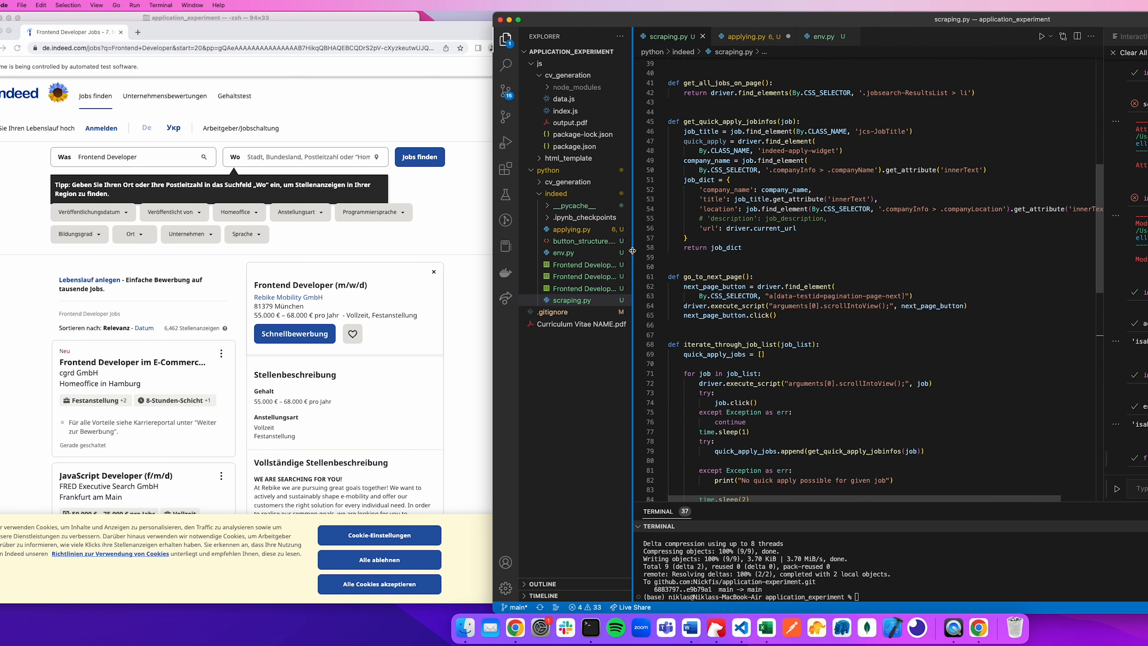
mouse_move(751, 140)
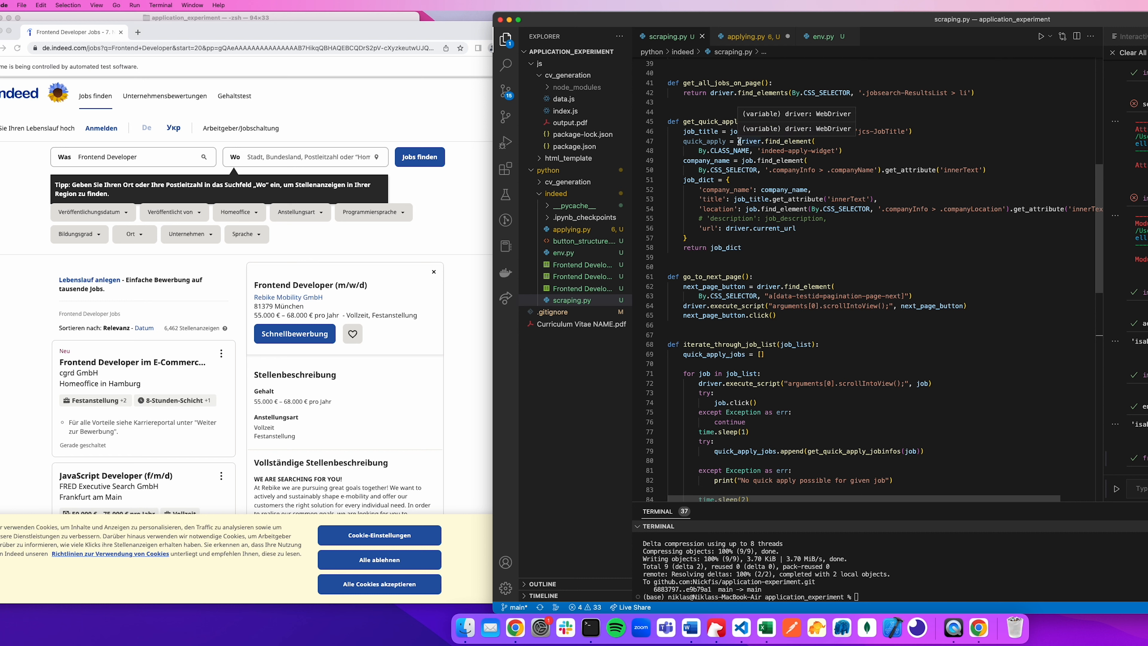
left_click(744, 36)
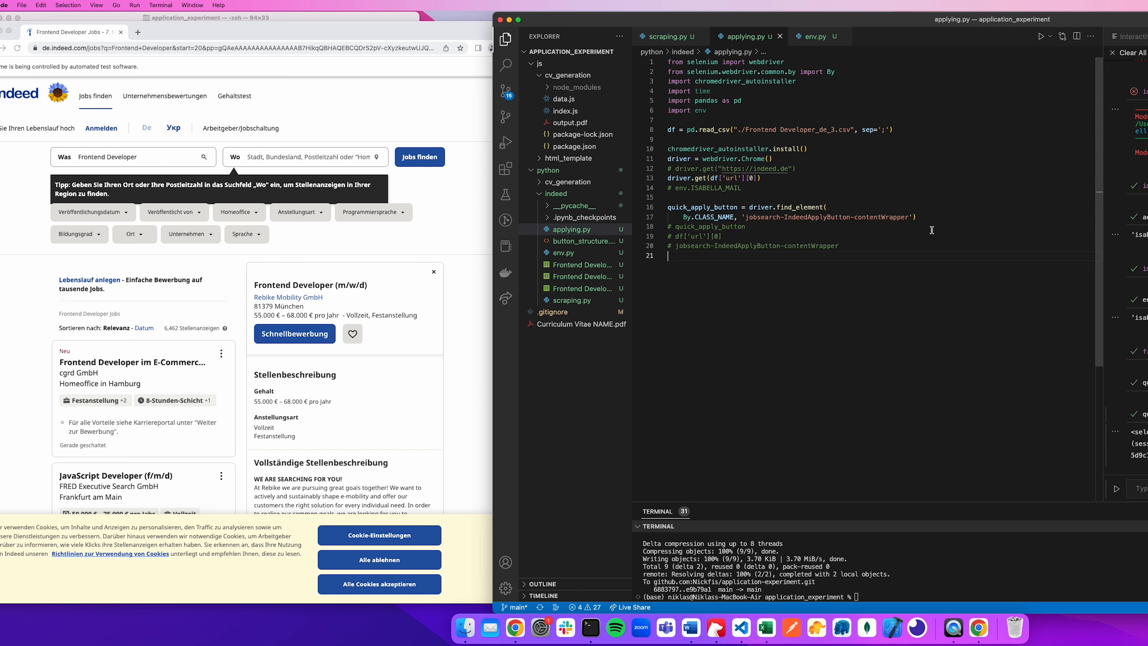
- Inspect the Schnellbewerbung button's markup with the DevTools element picker for the quick-apply lookup
type("quick_apply_button.click(")
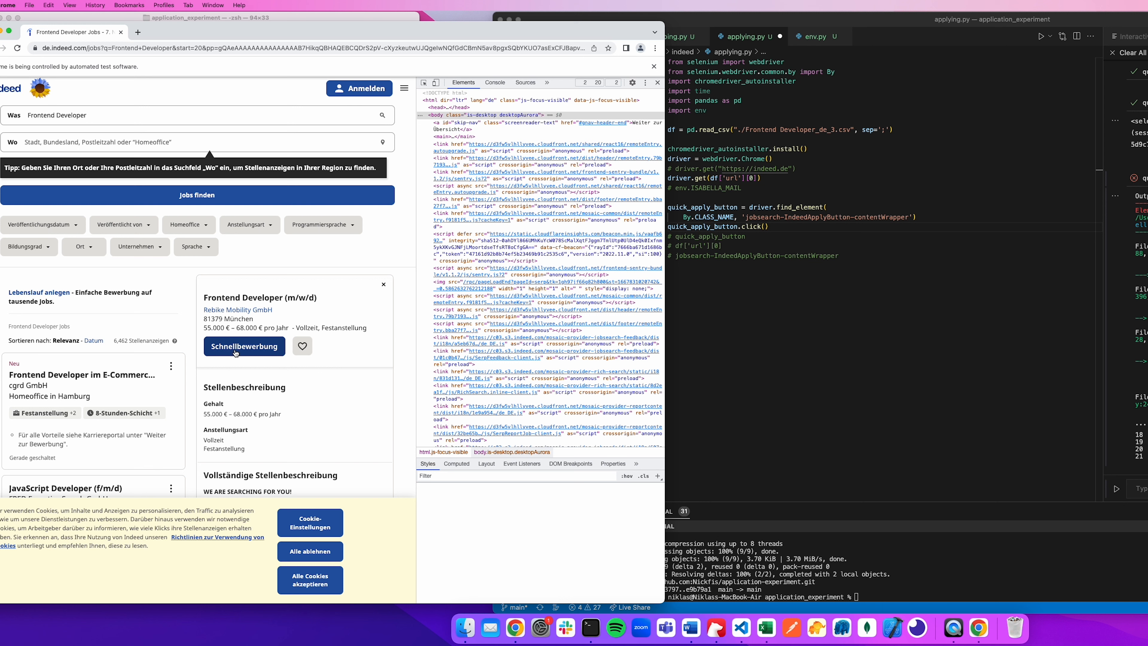
left_click(244, 345)
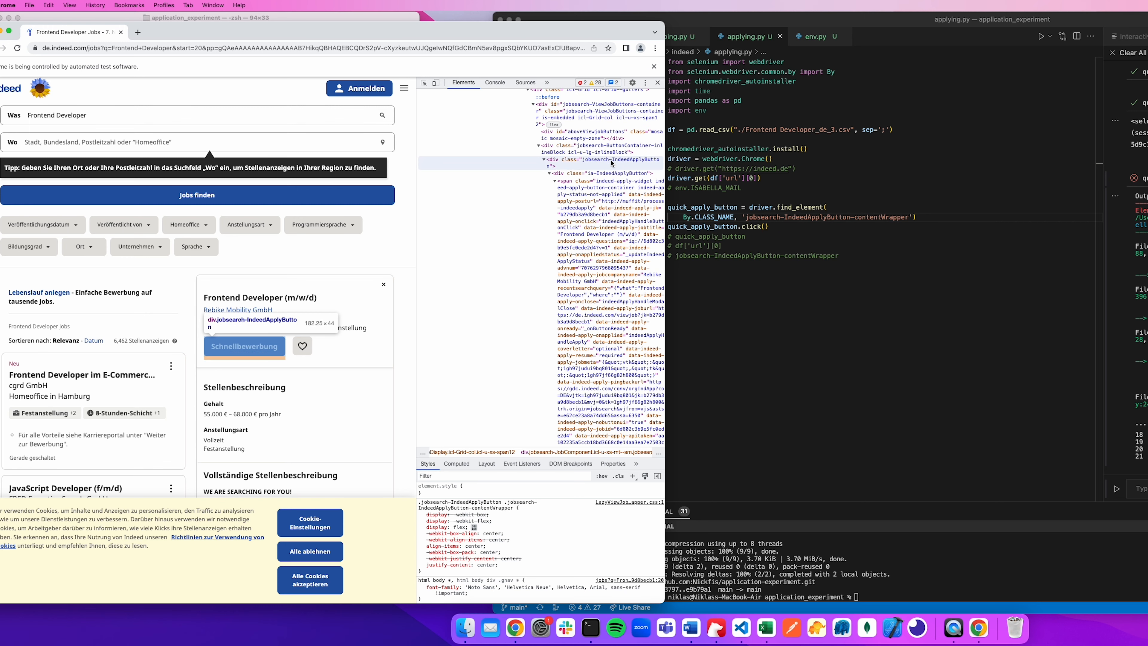
left_click(612, 160)
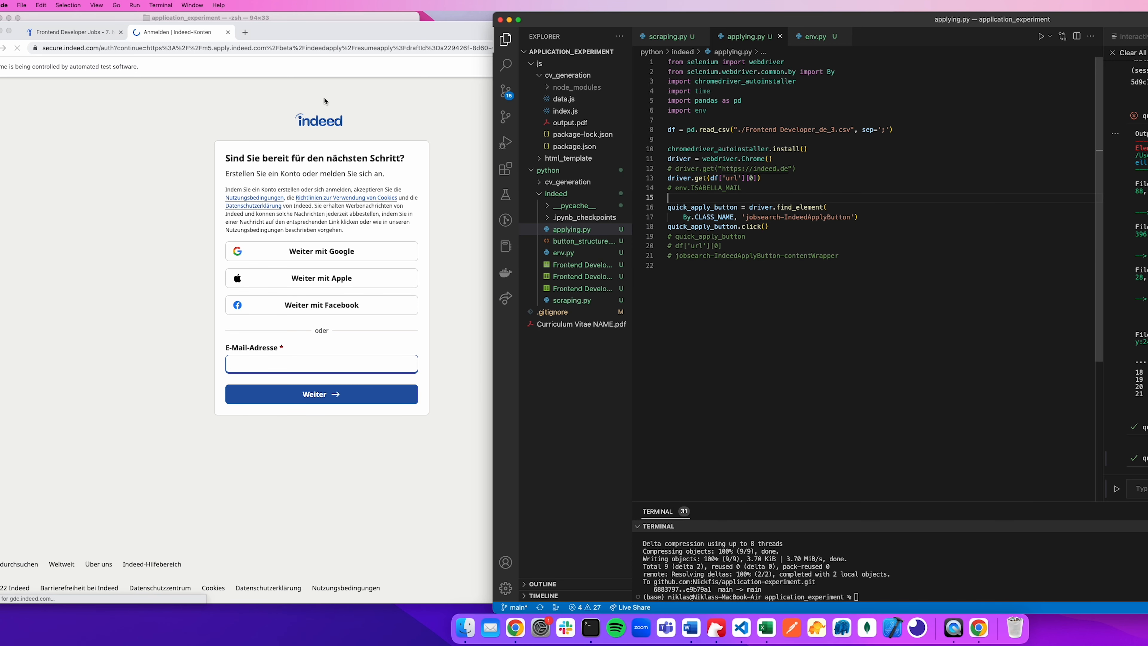
mouse_move(265, 94)
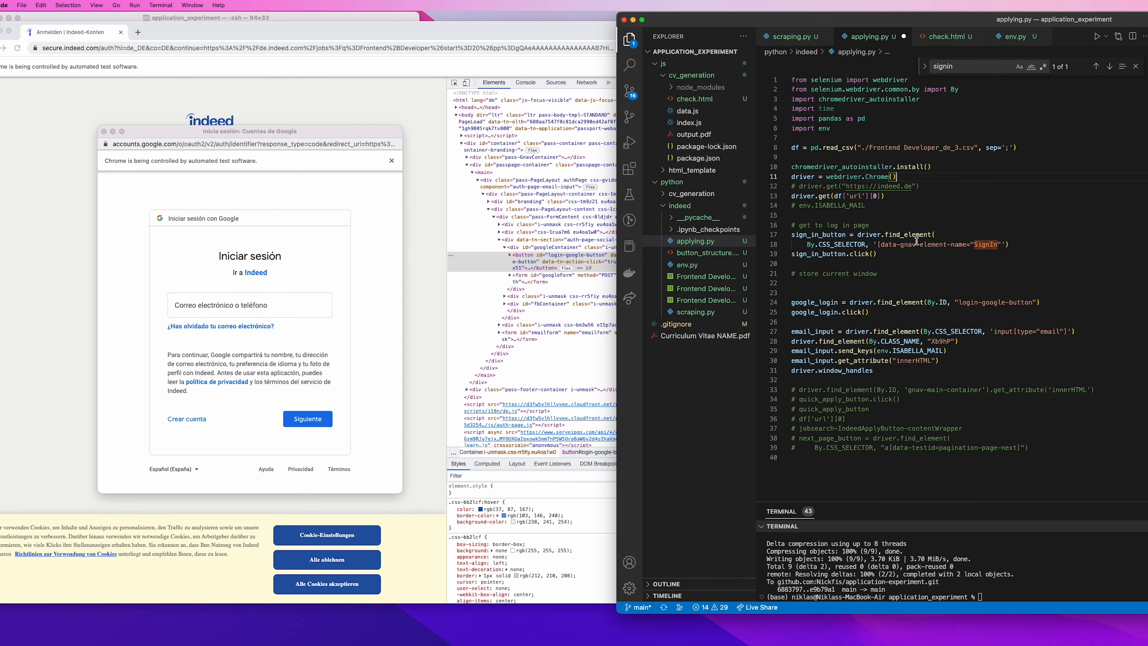
- Add Google sign-in, window_handles switching and email send_keys, then inspect the password input for a password_input lookup
left_click(1003, 44)
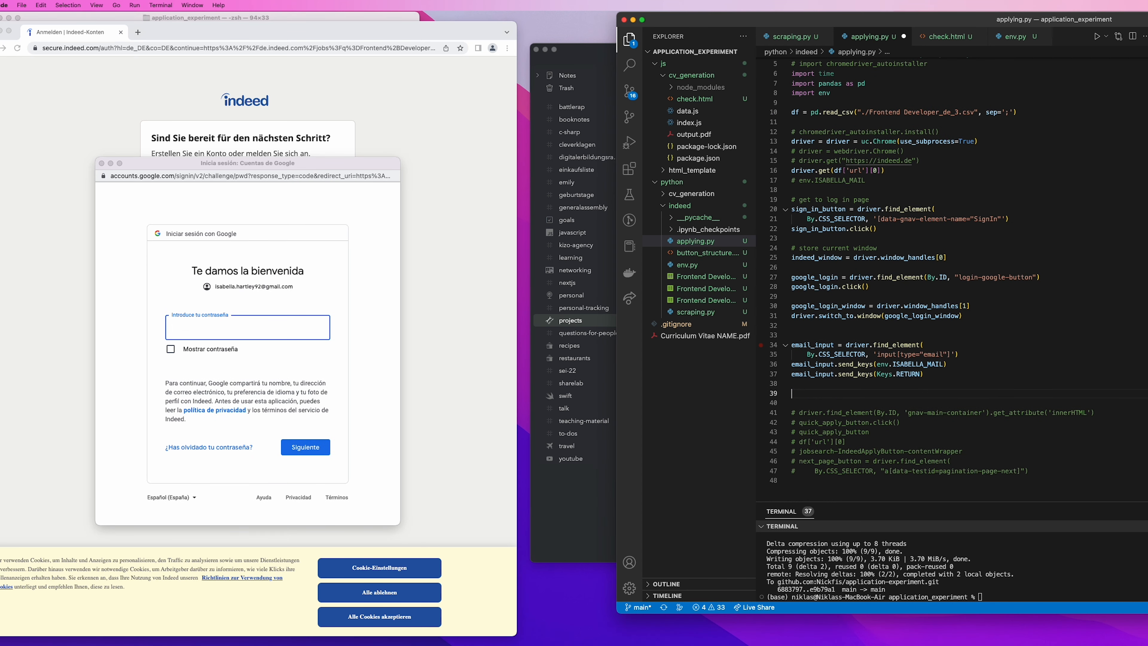
right_click(247, 327)
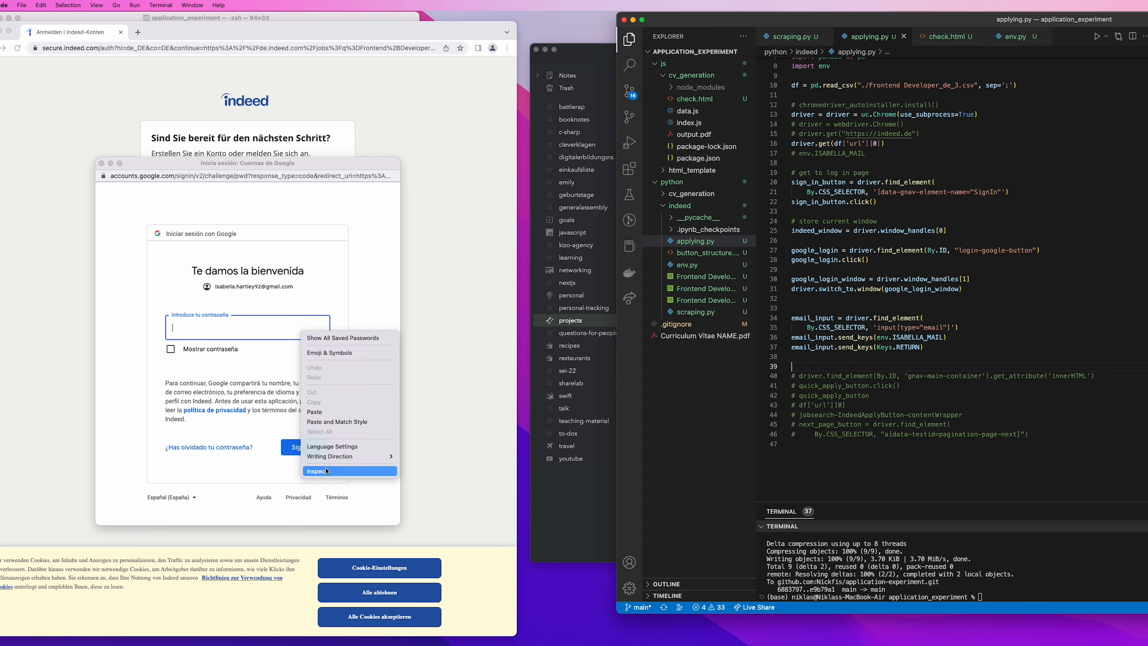
left_click(319, 471)
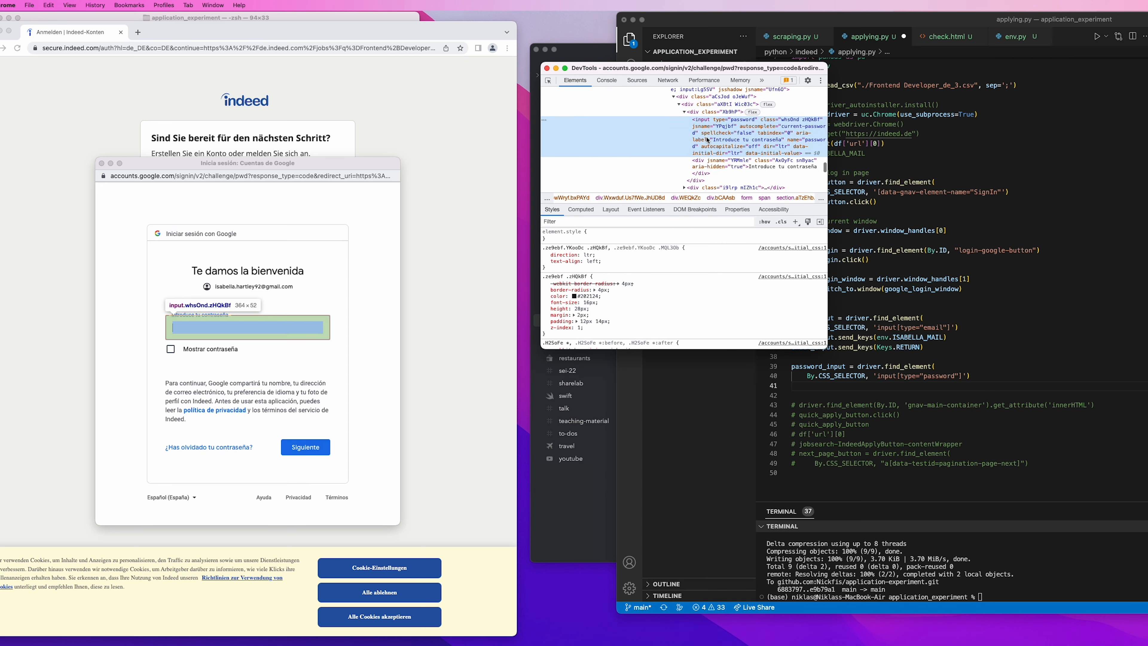
left_click(248, 326)
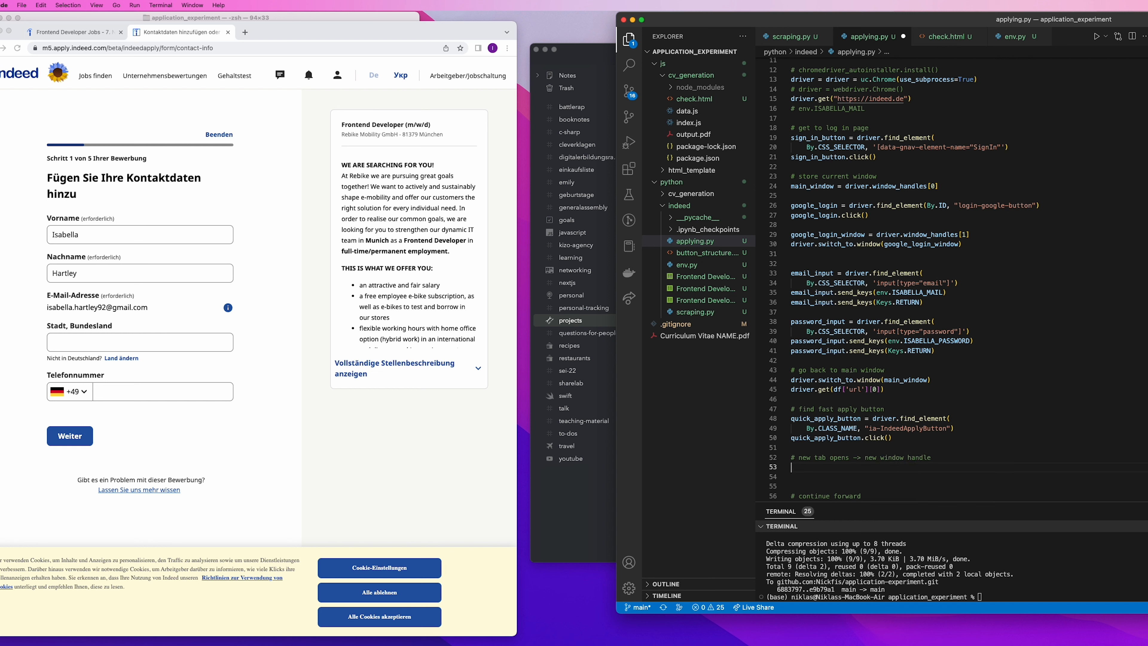
- Add password send_keys, switch_to.window(main_window), quick-apply click, job_window switch and continue_button lookup by ia-continueButton
type("driver.window_handles[1")
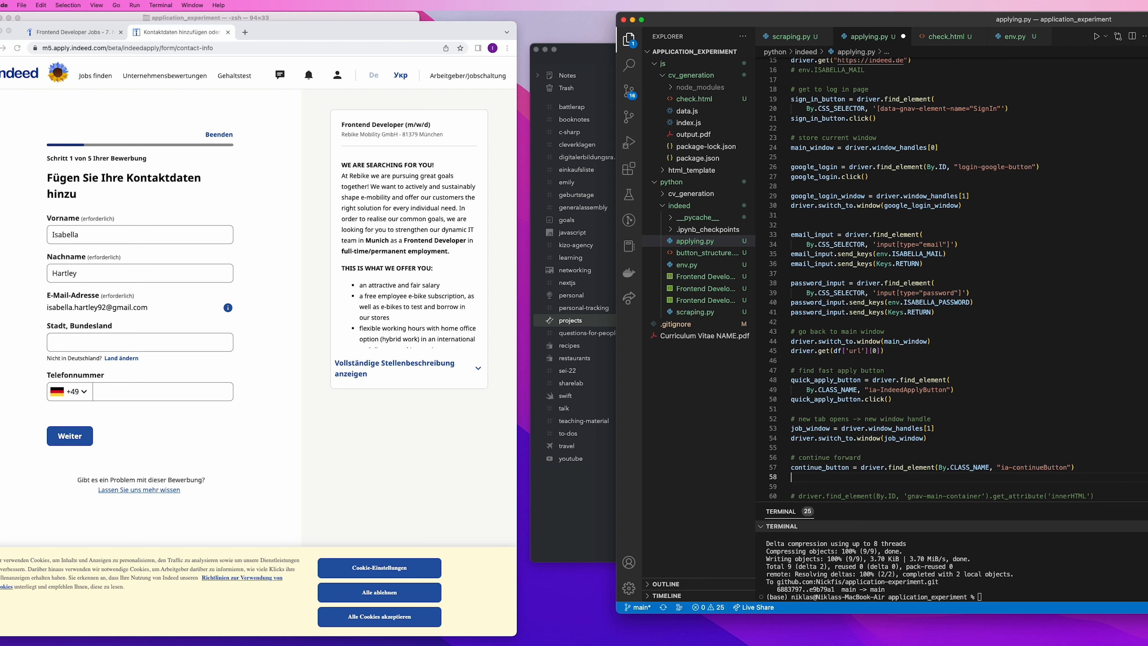
type("continue_button")
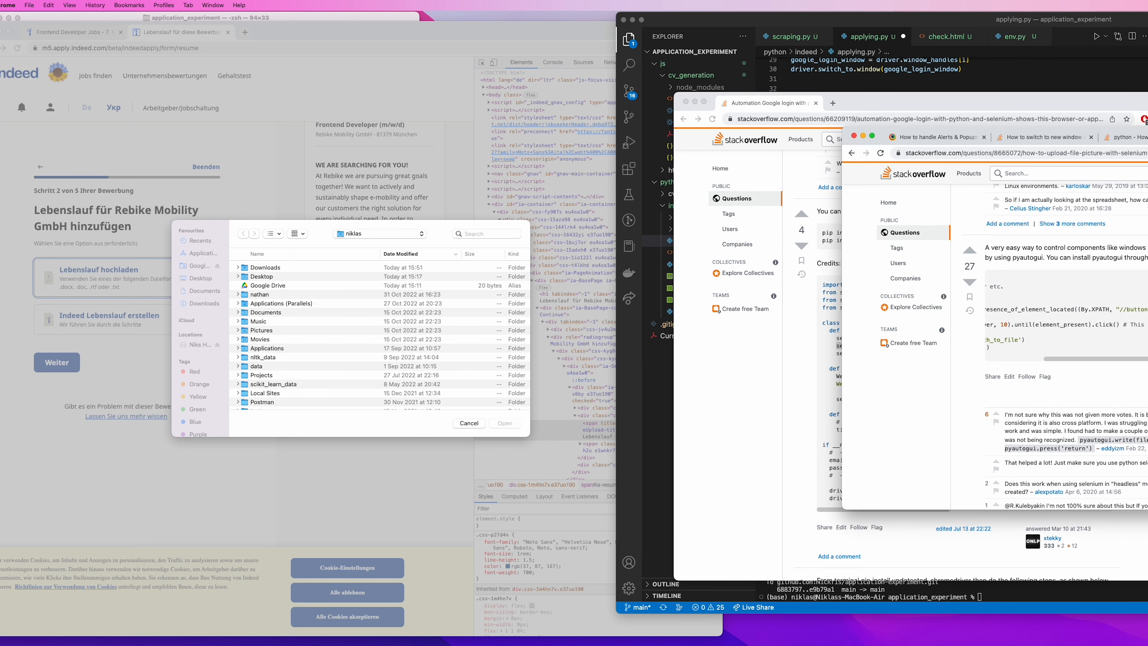
- Add cv_path and send_keys(cv_path) to the resume-upload input found by ID, so output.pdf uploads
left_click(469, 423)
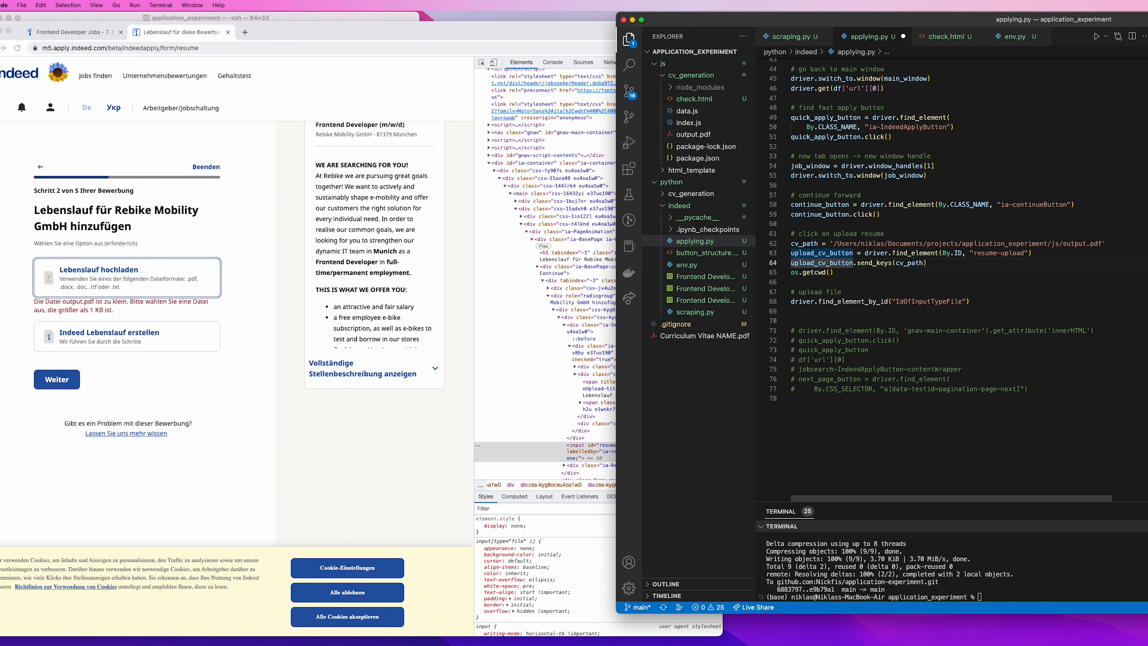
type("upload_cv_button.send_keys(os.getcwd()+'/output.pdf")
left_click(815, 272)
type("+'/output.pdf'")
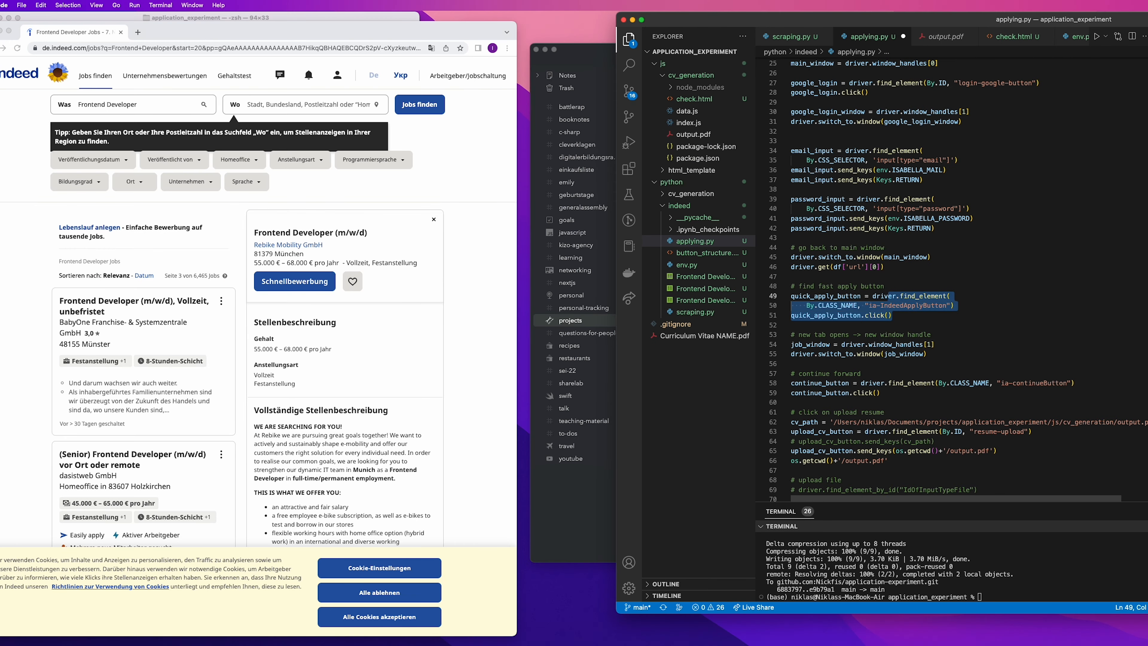
left_click(294, 280)
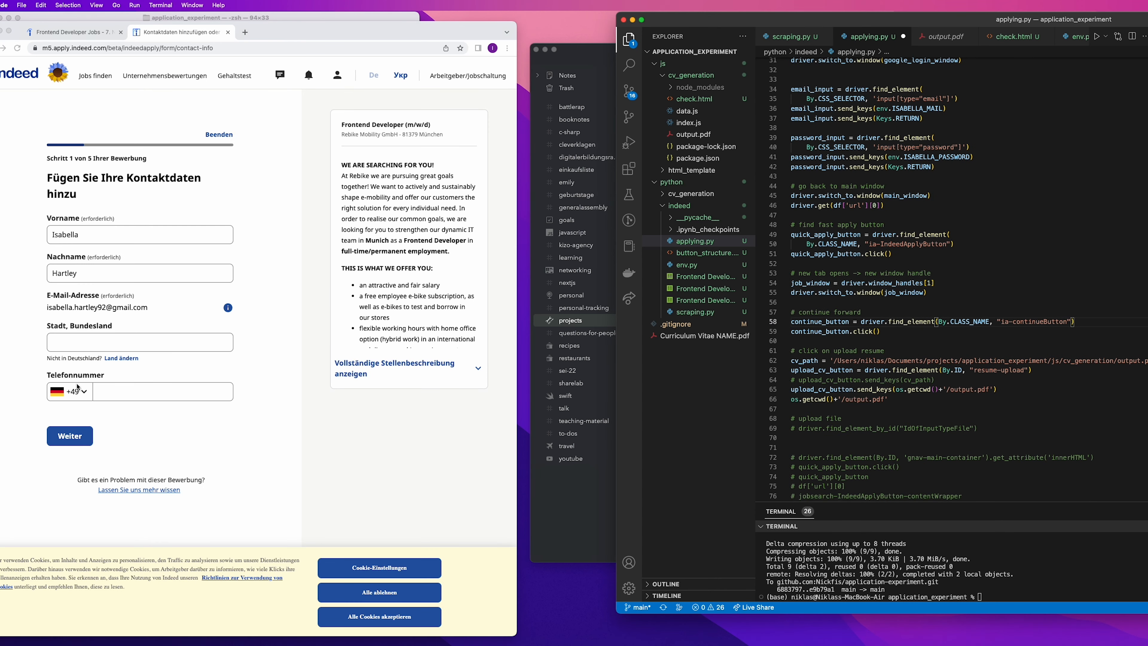
left_click(69, 436)
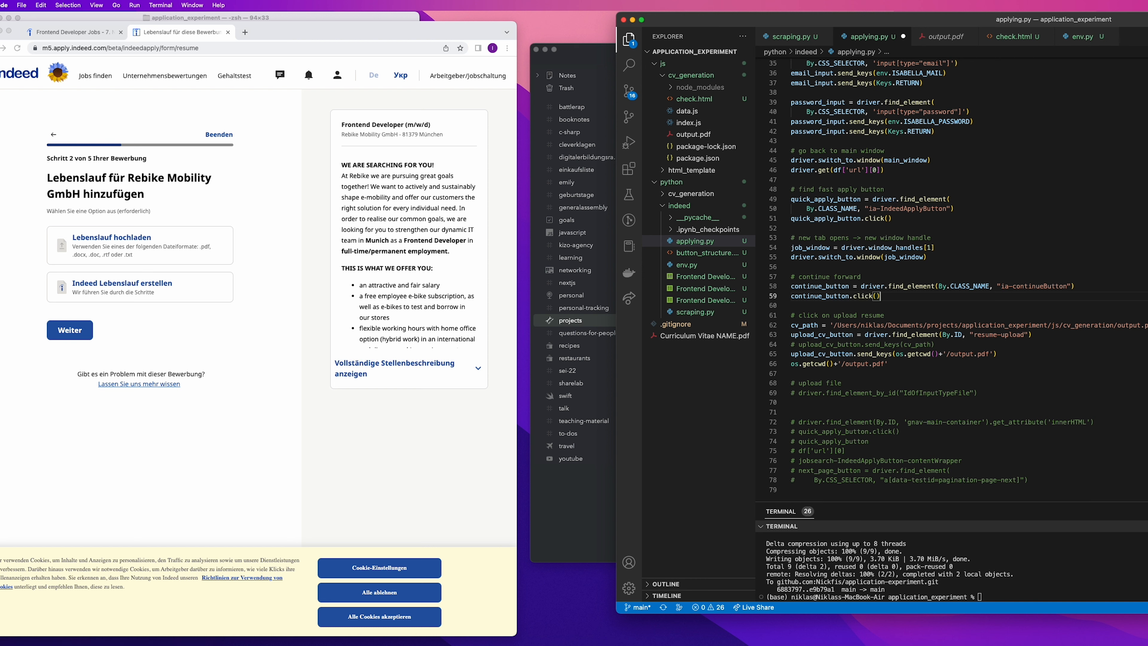
left_click(793, 315)
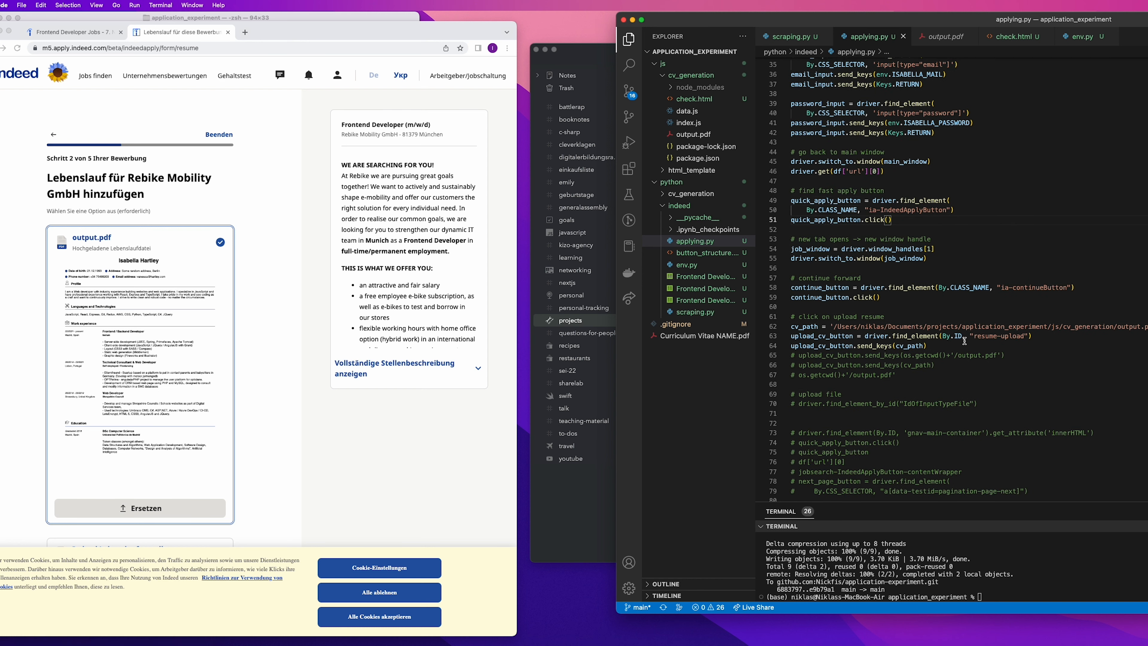
- Add another continue click after inspecting the button, reach review and submit with Bewerbung absenden
type("continue_button.click(")
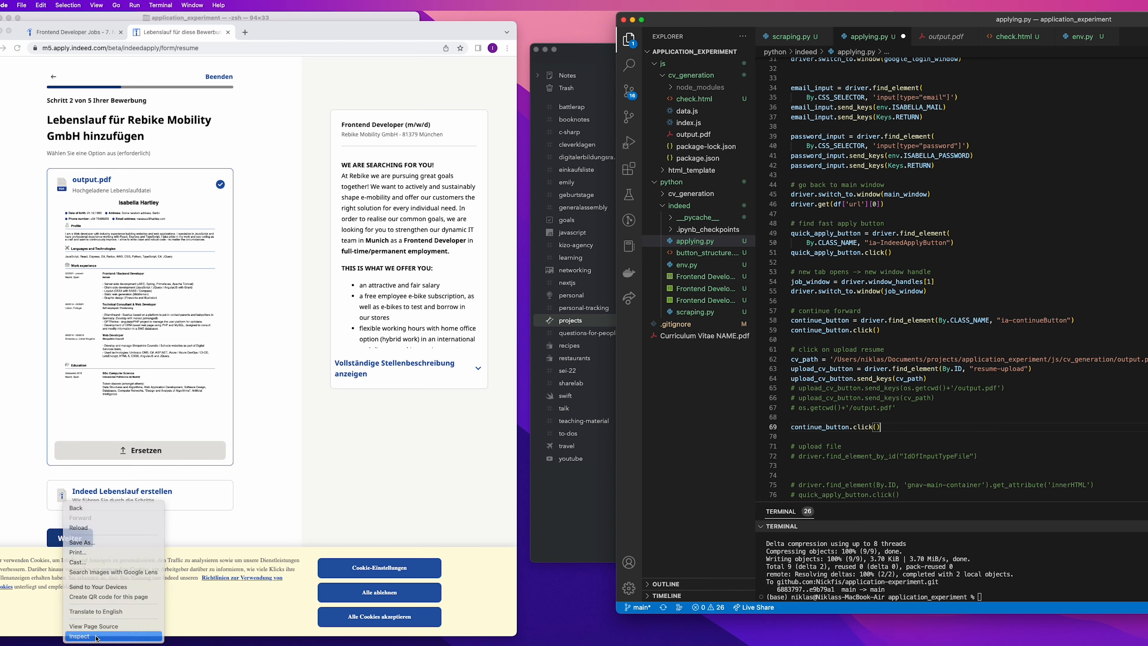
left_click(79, 636)
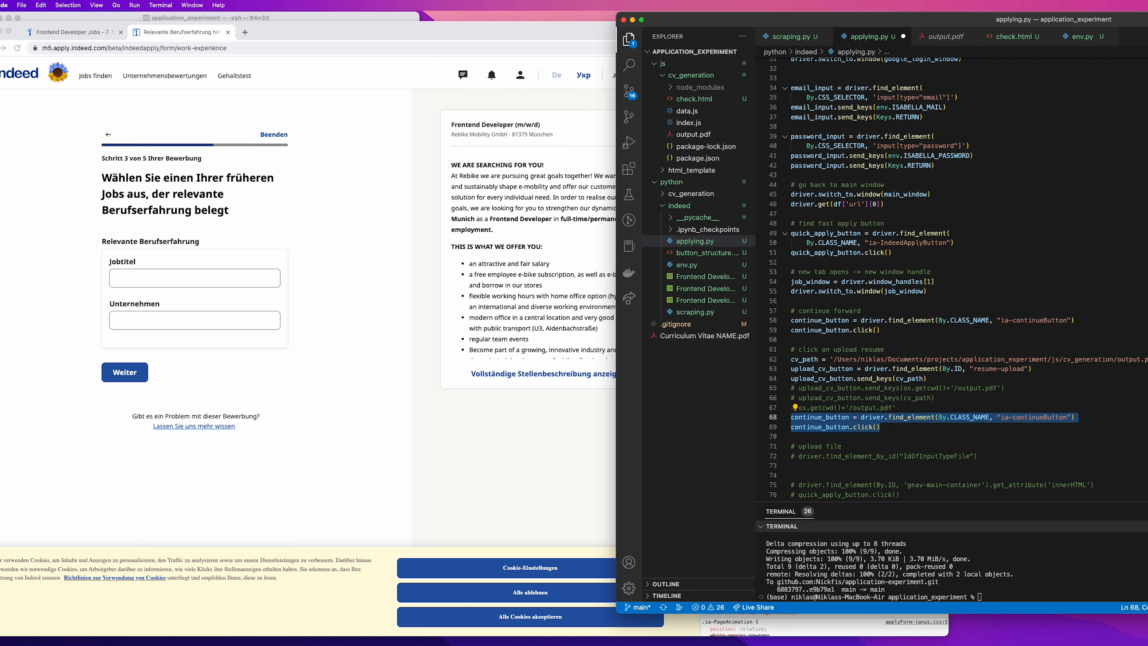
mouse_move(803, 399)
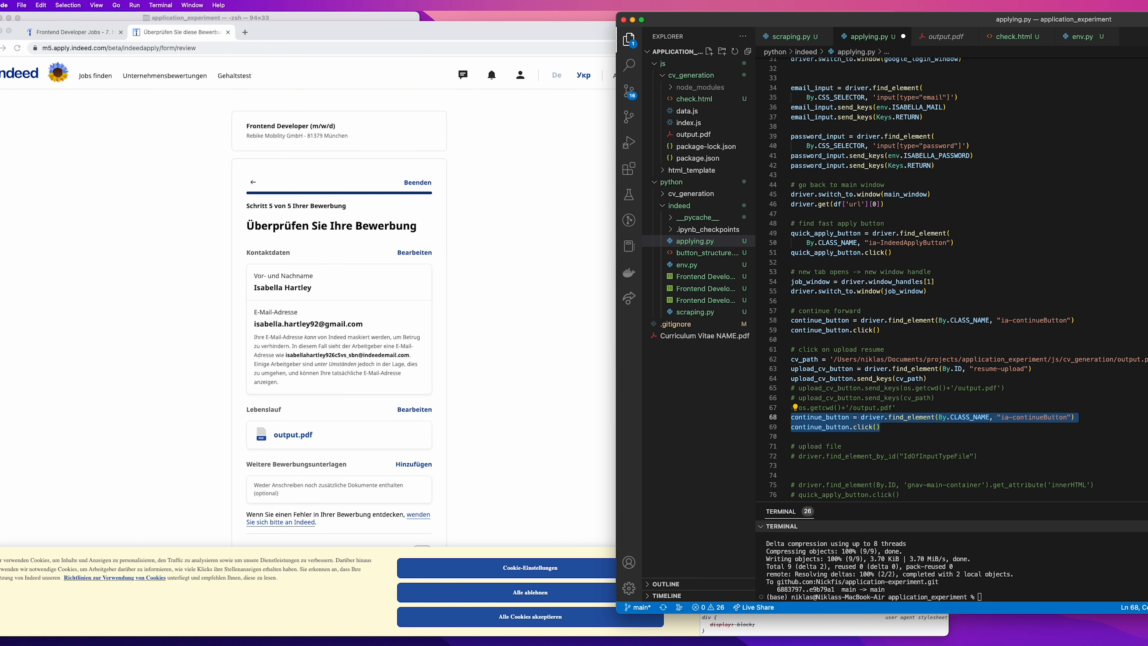
right_click(311, 506)
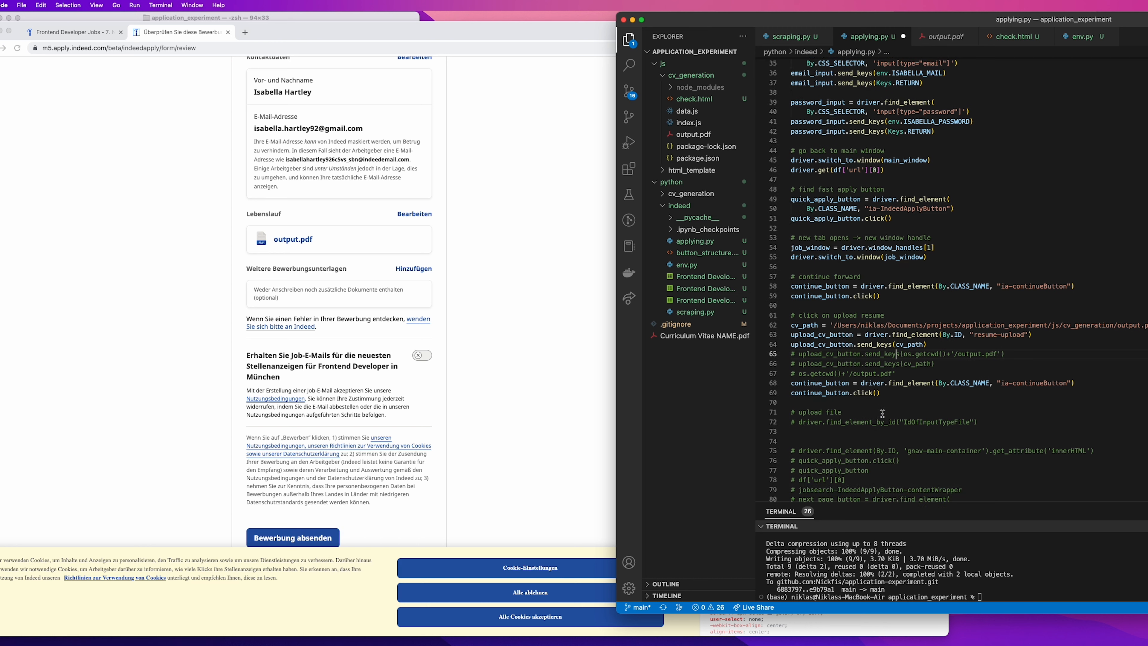
left_click(293, 537)
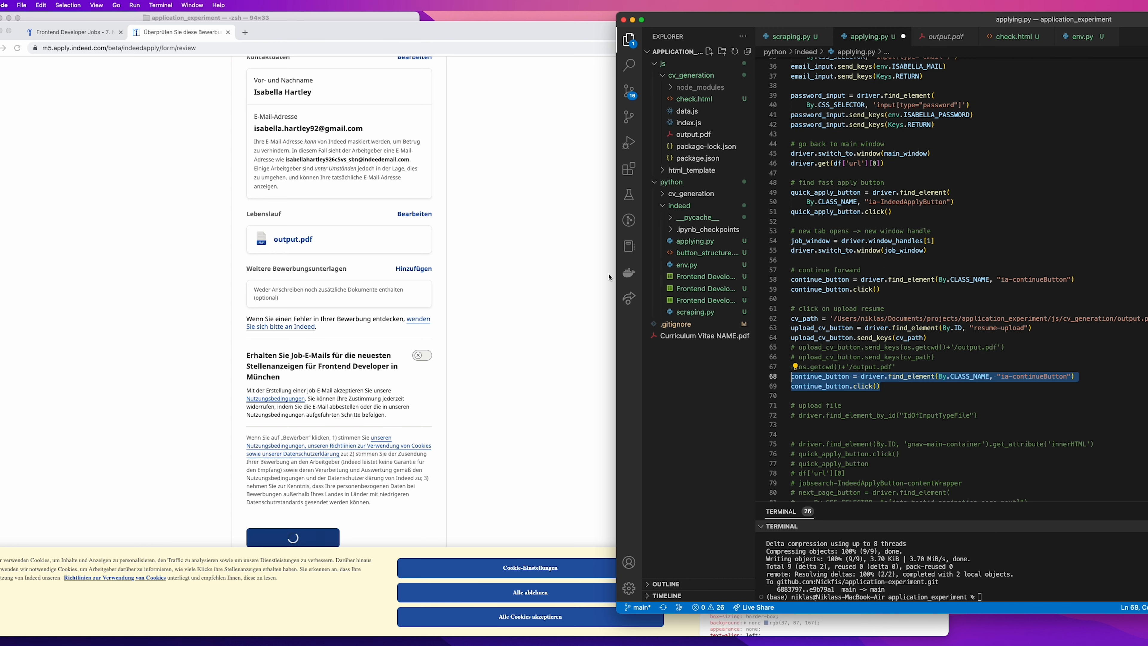
left_click(293, 536)
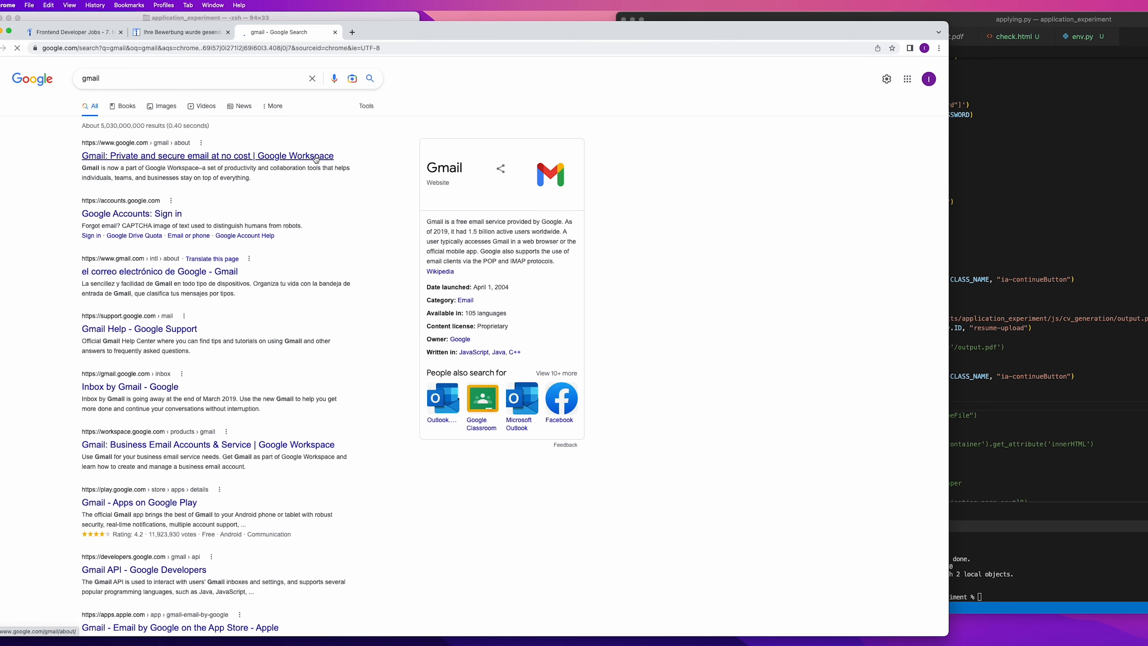
- Open the Gmail result, then return to the Clinomic Medical application showing output.pdf uploaded
left_click(208, 155)
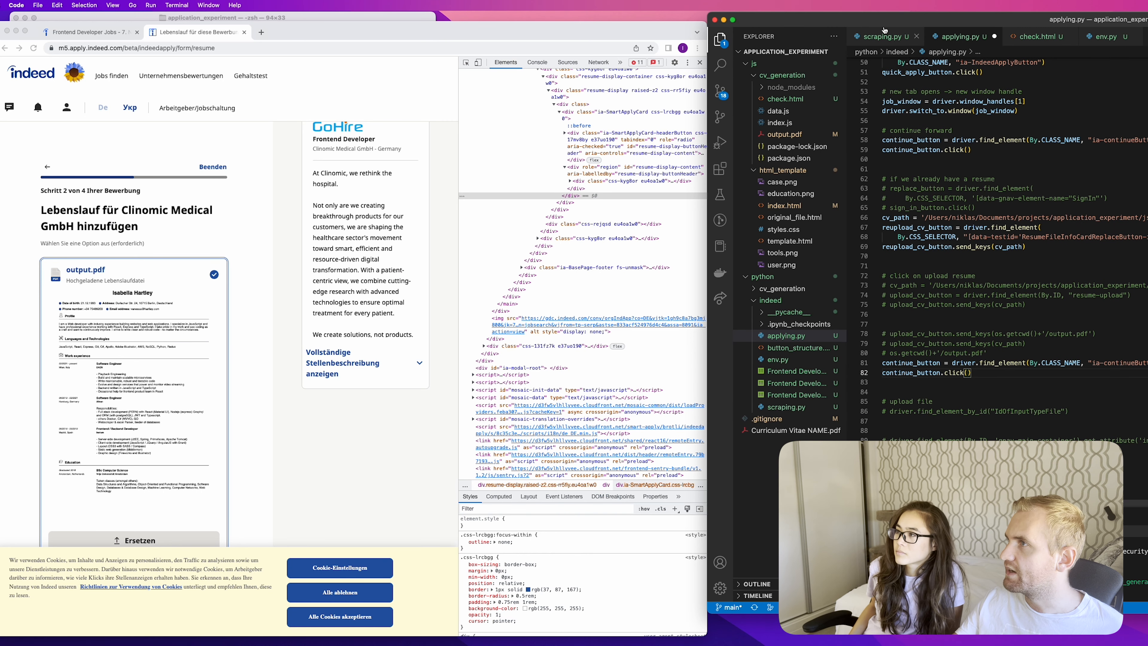
- Copy driver.execute_script scrollIntoView from scraping.py before continue_button.click(), then inspect the submit button
left_click(881, 36)
type("scroll")
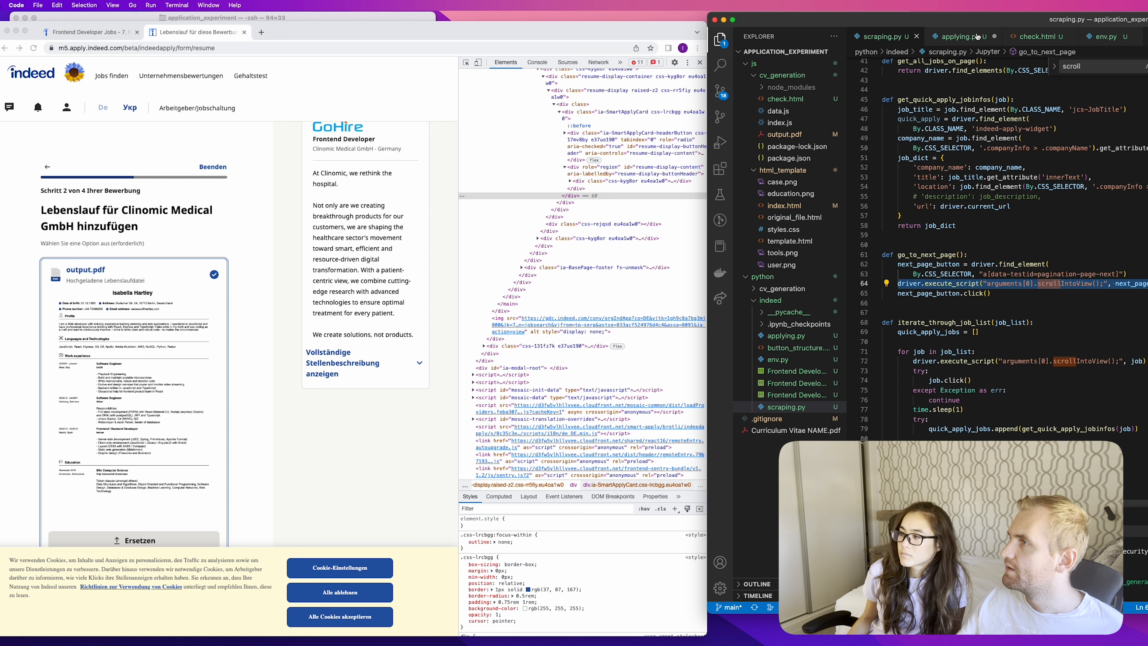
left_click(960, 37)
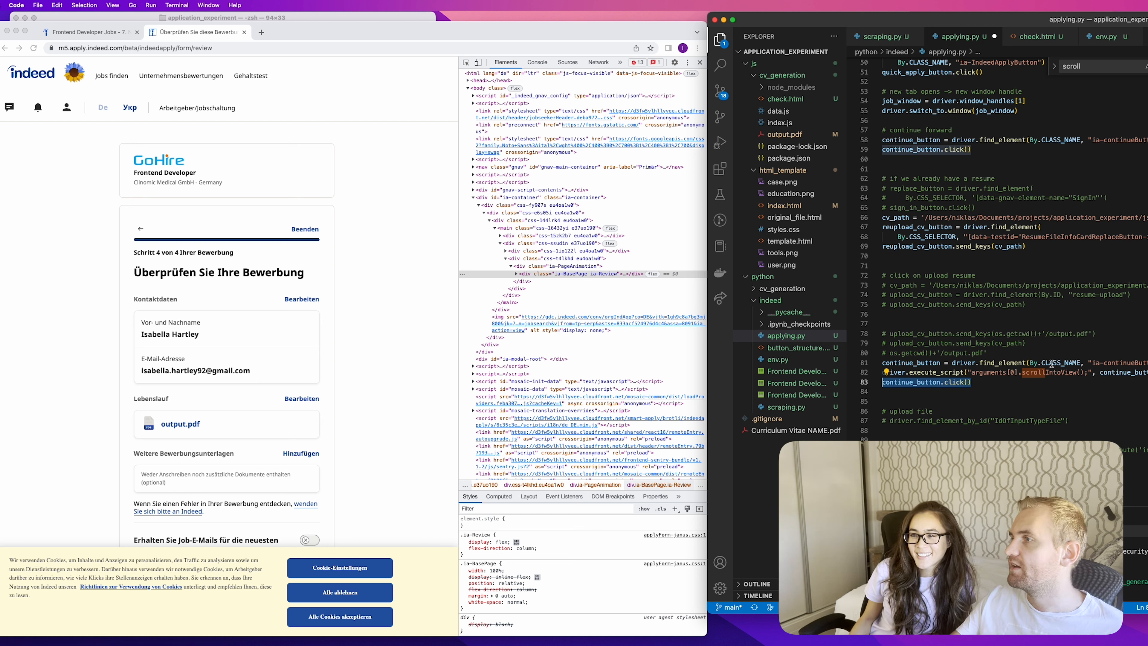
scroll("down", 3)
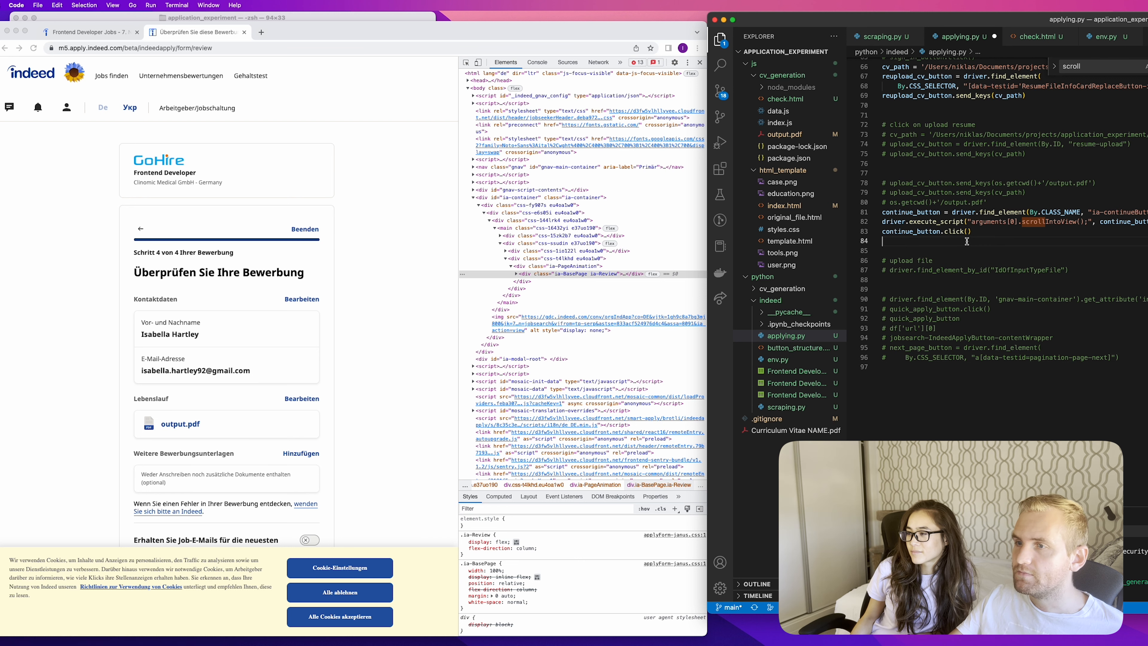
scroll("down", 3)
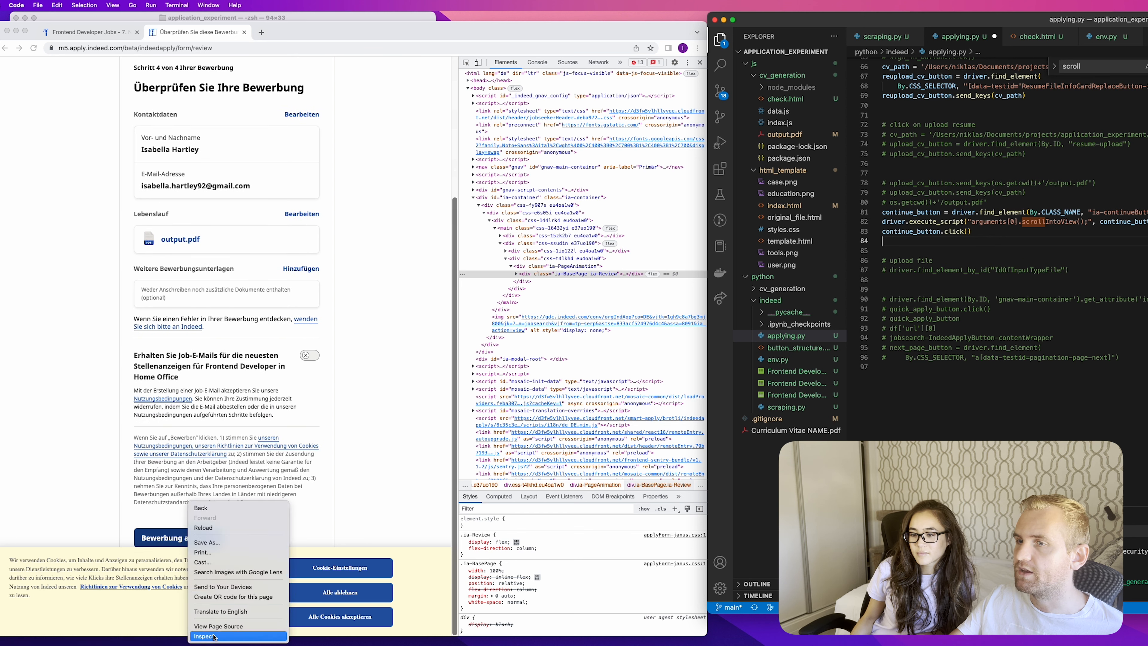
left_click(208, 637)
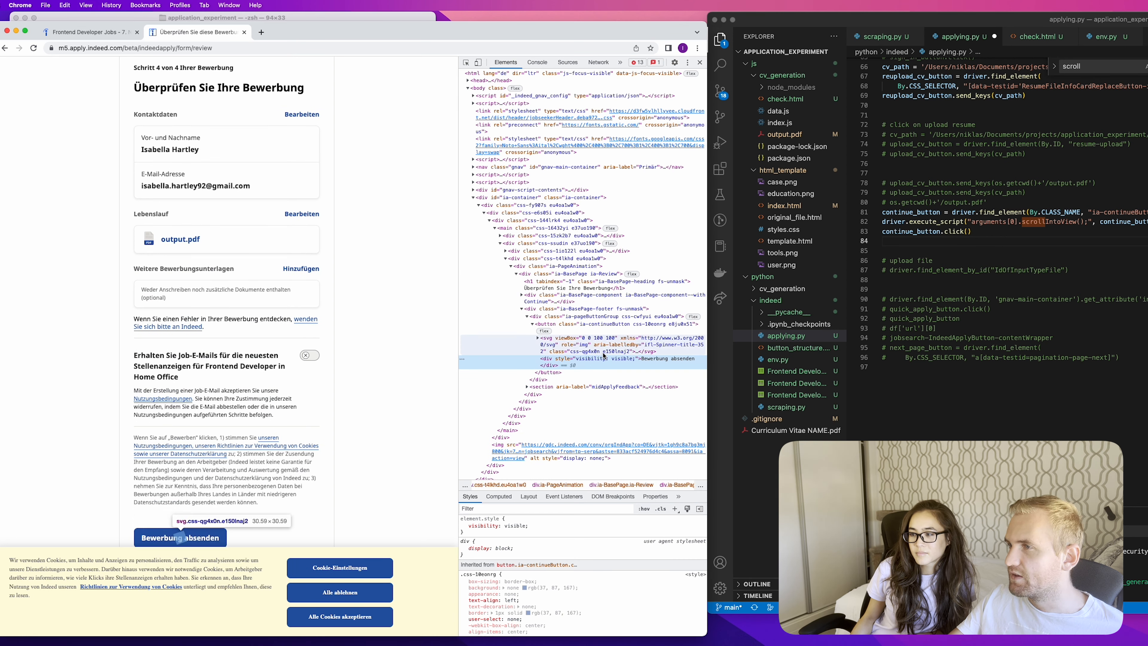